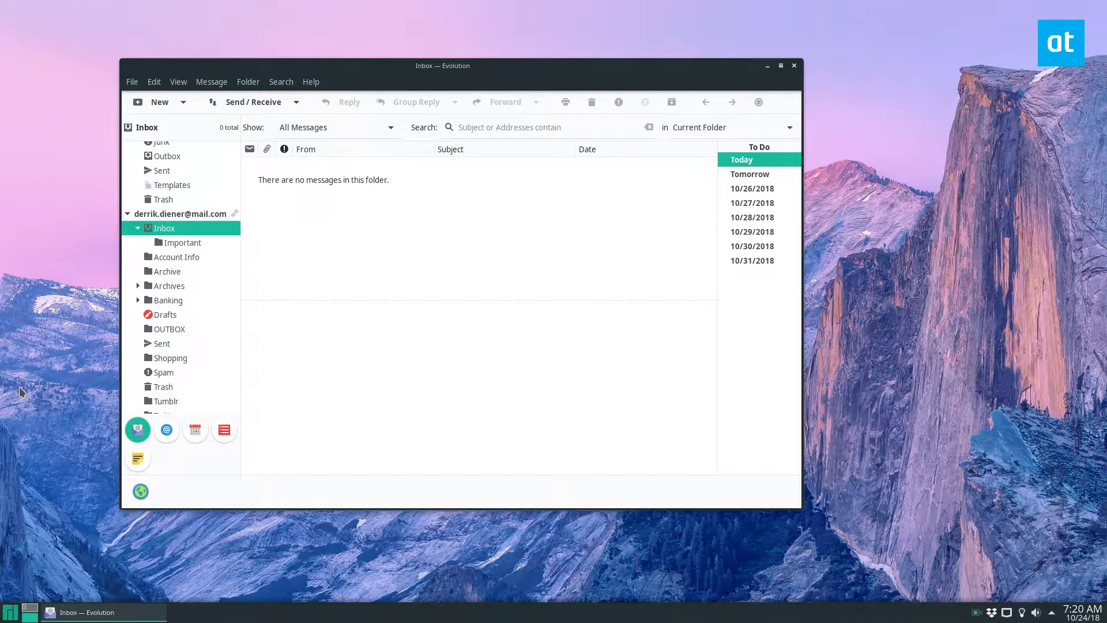
mouse_move(140, 89)
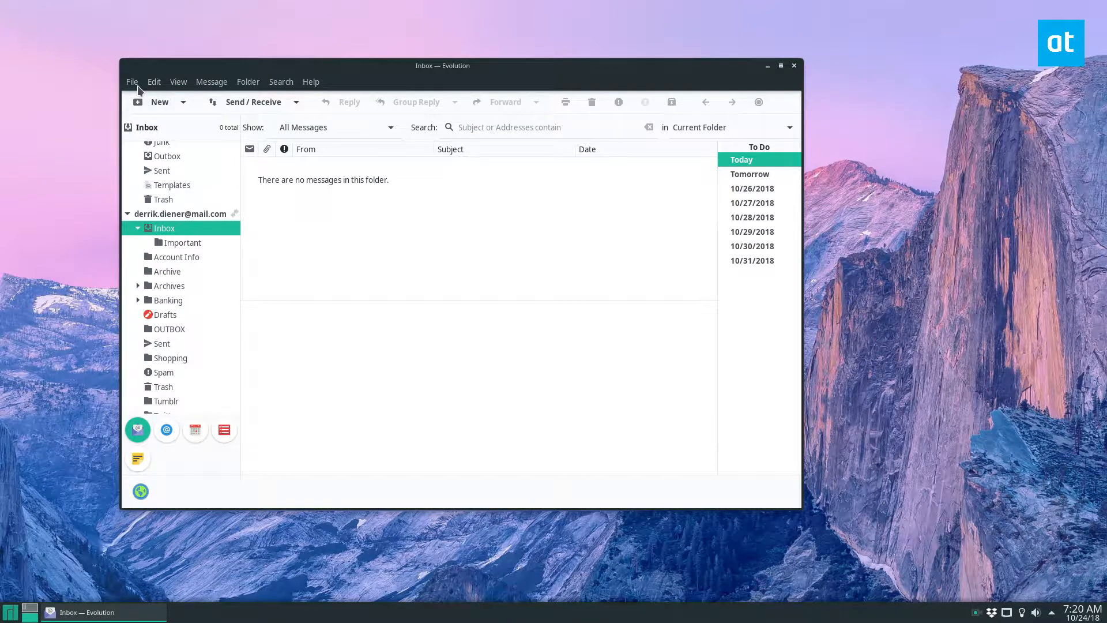
Step: Start Back up Evolution Data from the File menu
click(131, 81)
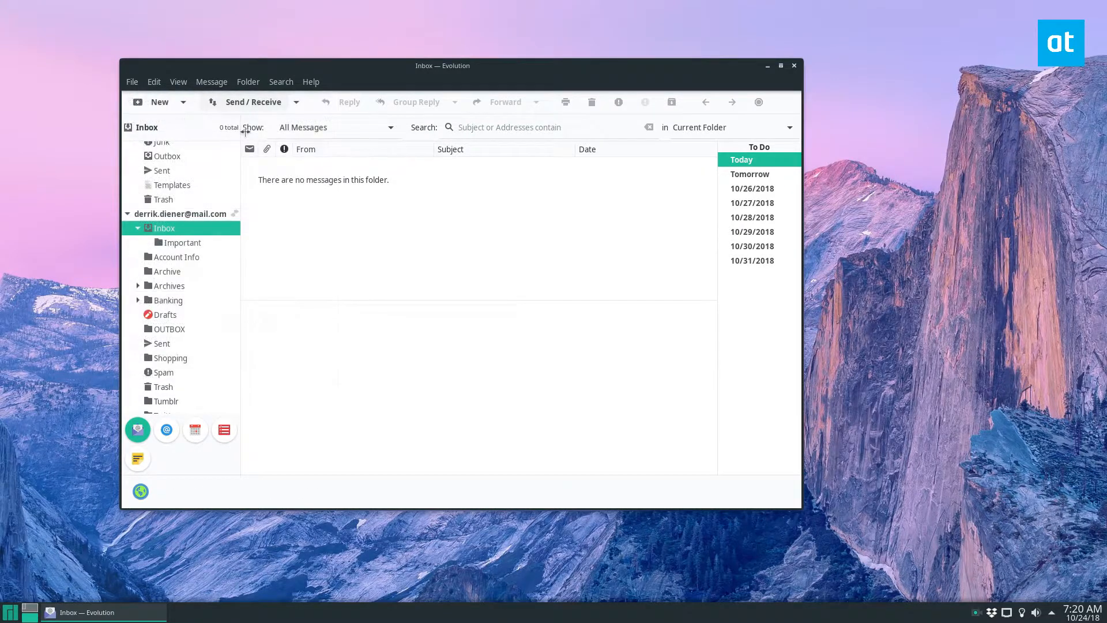
mouse_move(363, 469)
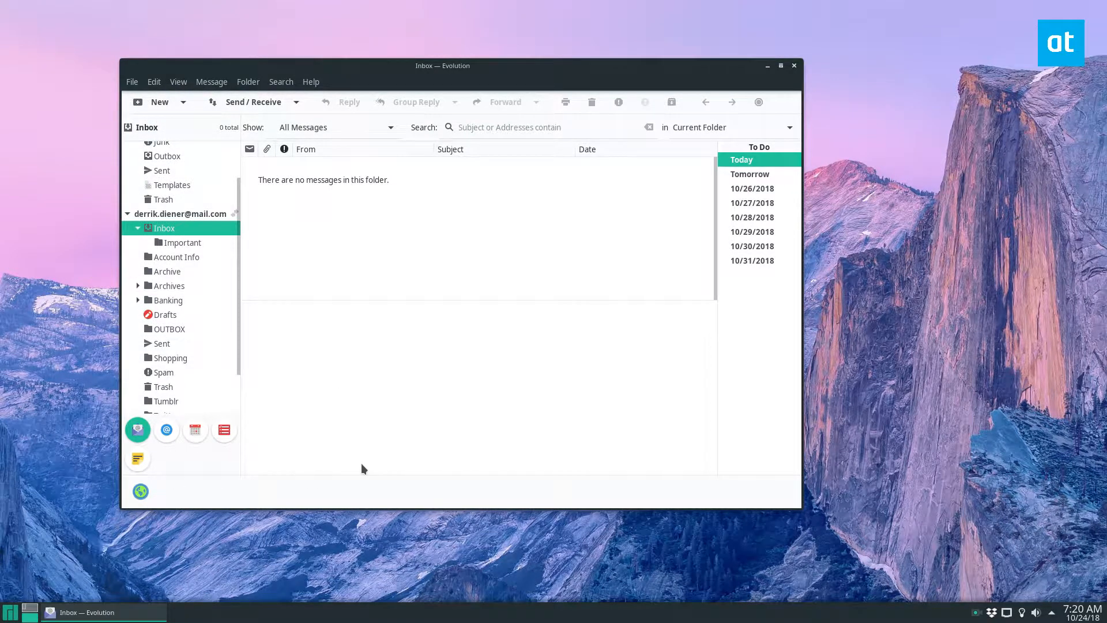
mouse_move(80, 353)
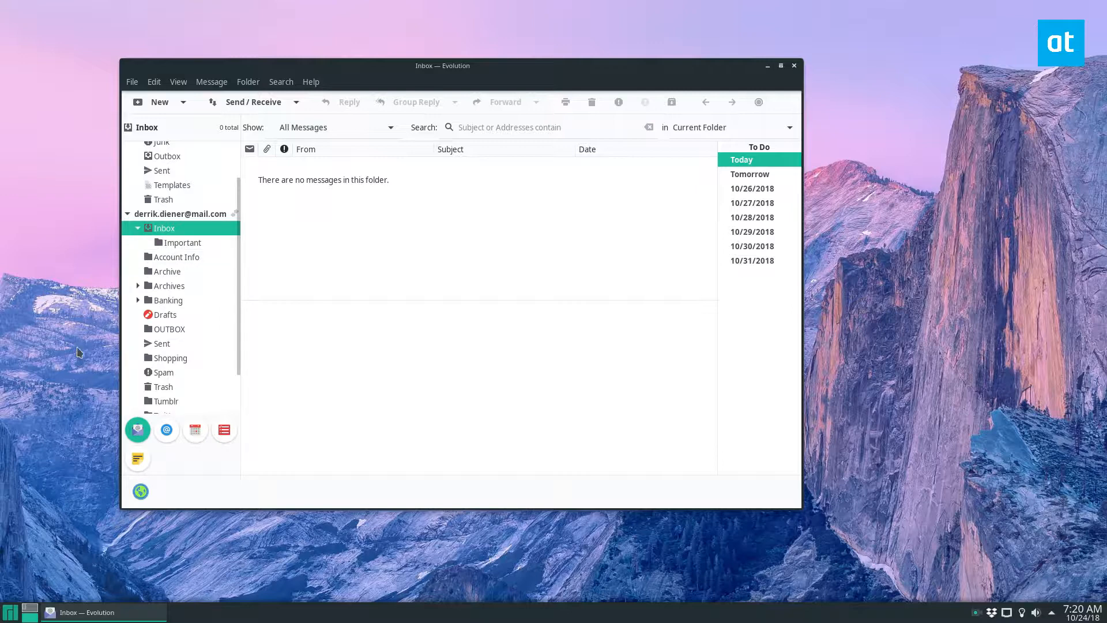
mouse_move(30, 83)
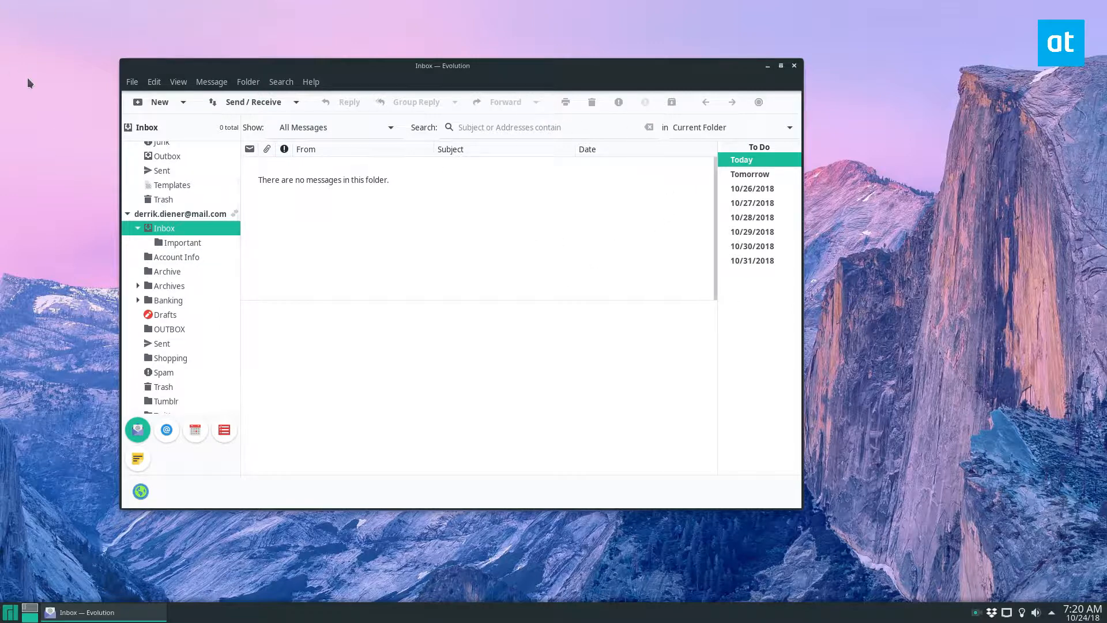
click(132, 81)
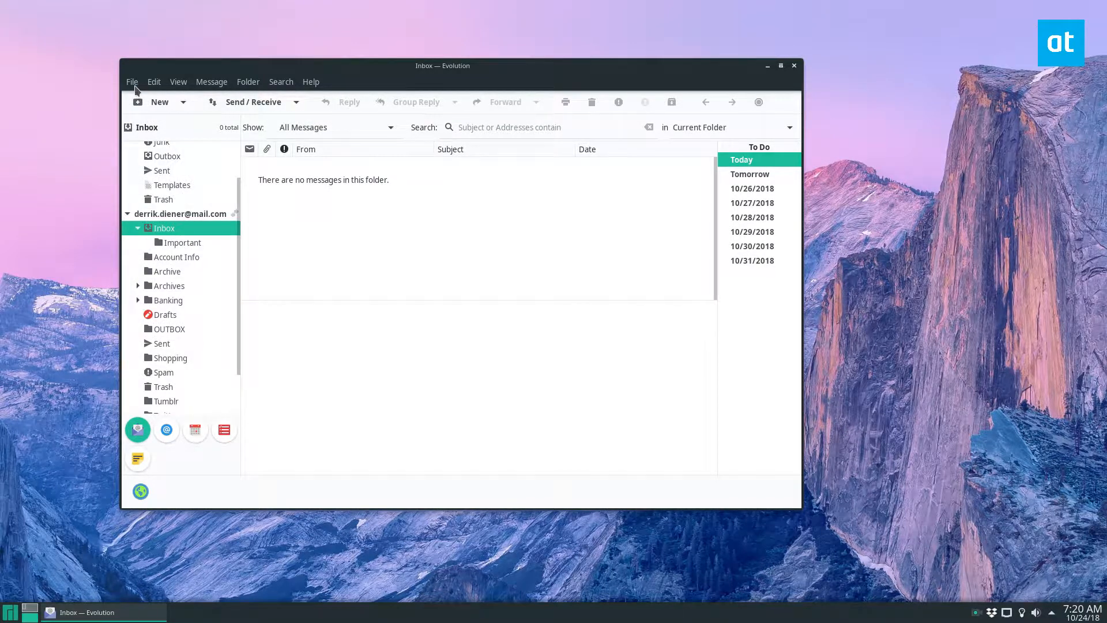
mouse_move(52, 47)
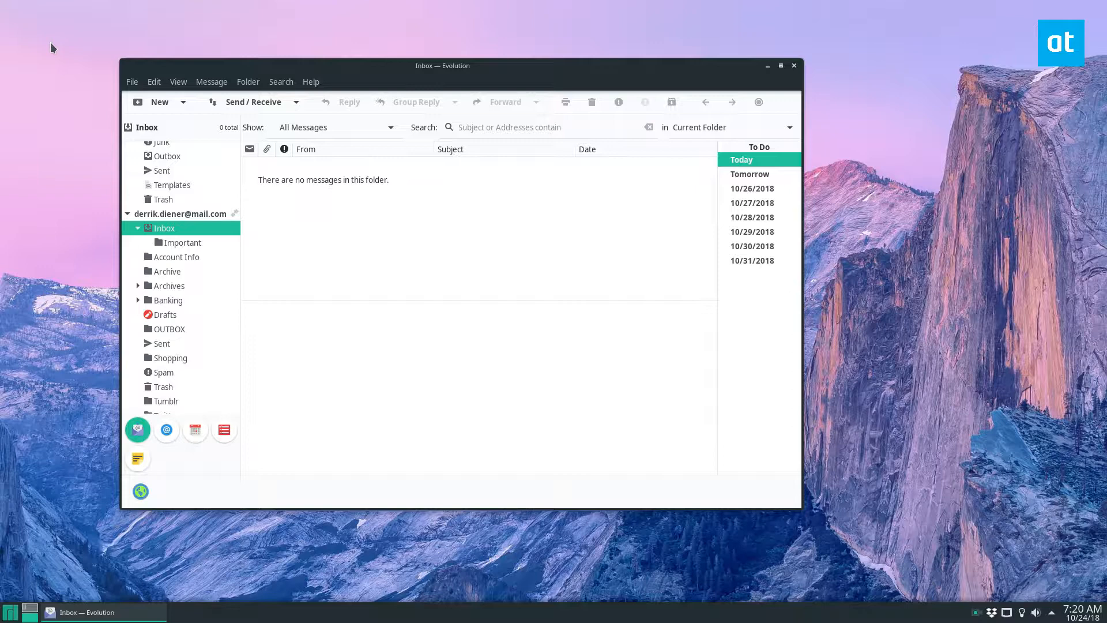
click(131, 80)
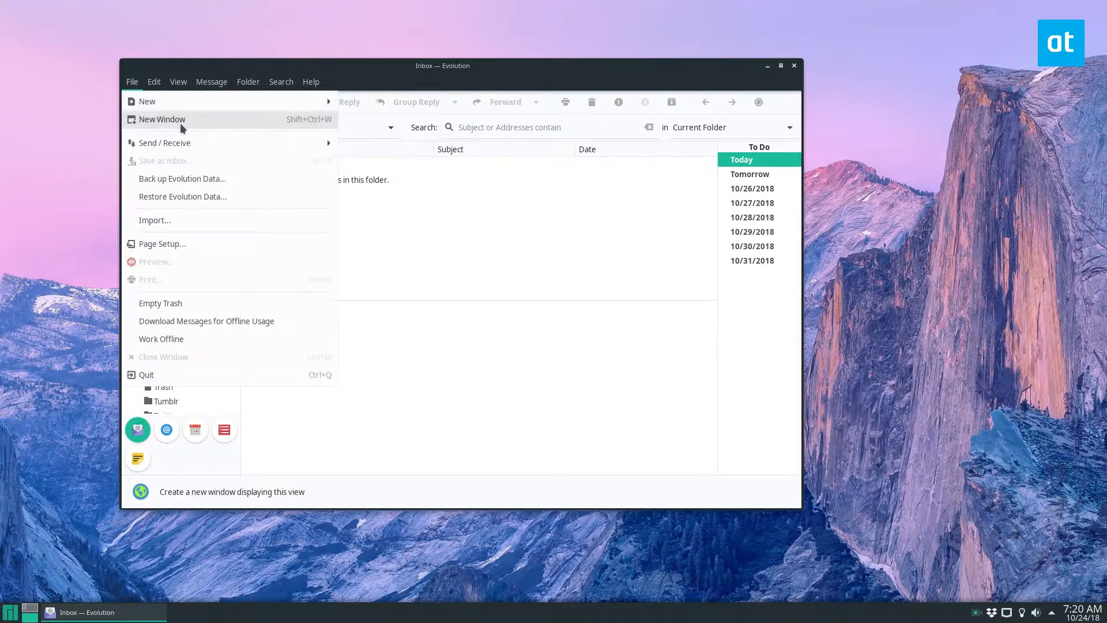
mouse_move(164, 143)
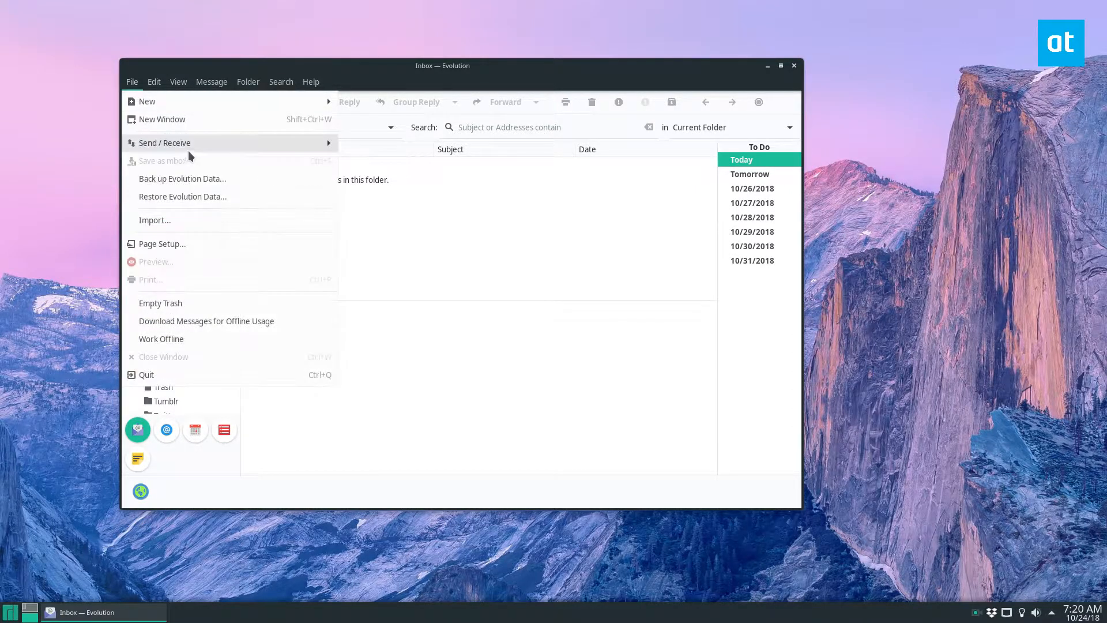
click(183, 177)
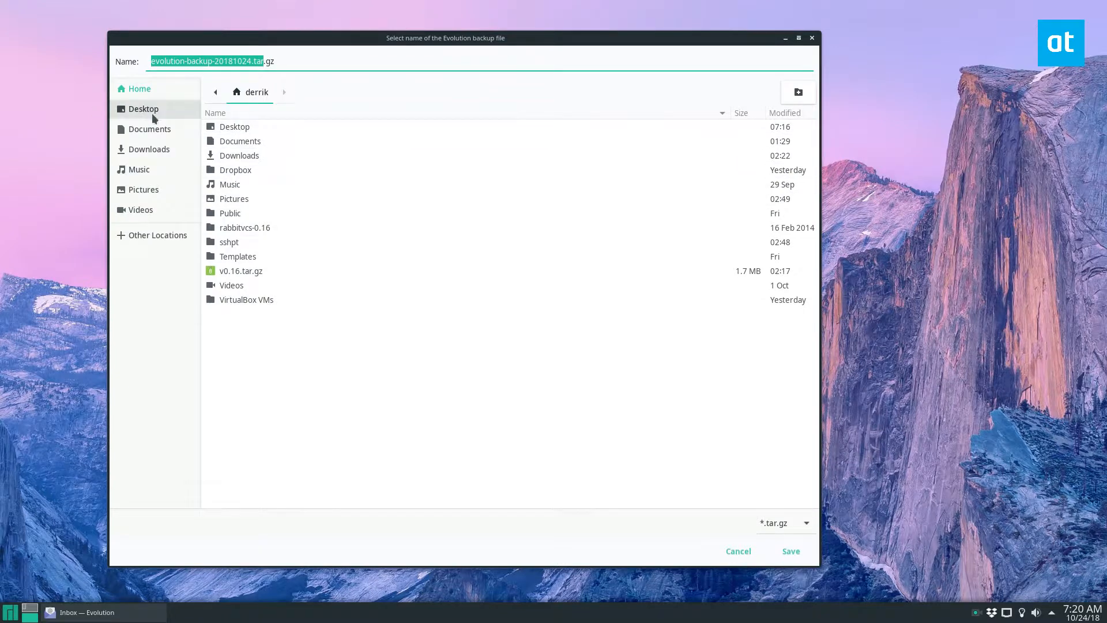
Step: Save evolution-backup-20181024.tar.gz to the Desktop, letting Evolution close, back up and keep default client settings
click(143, 108)
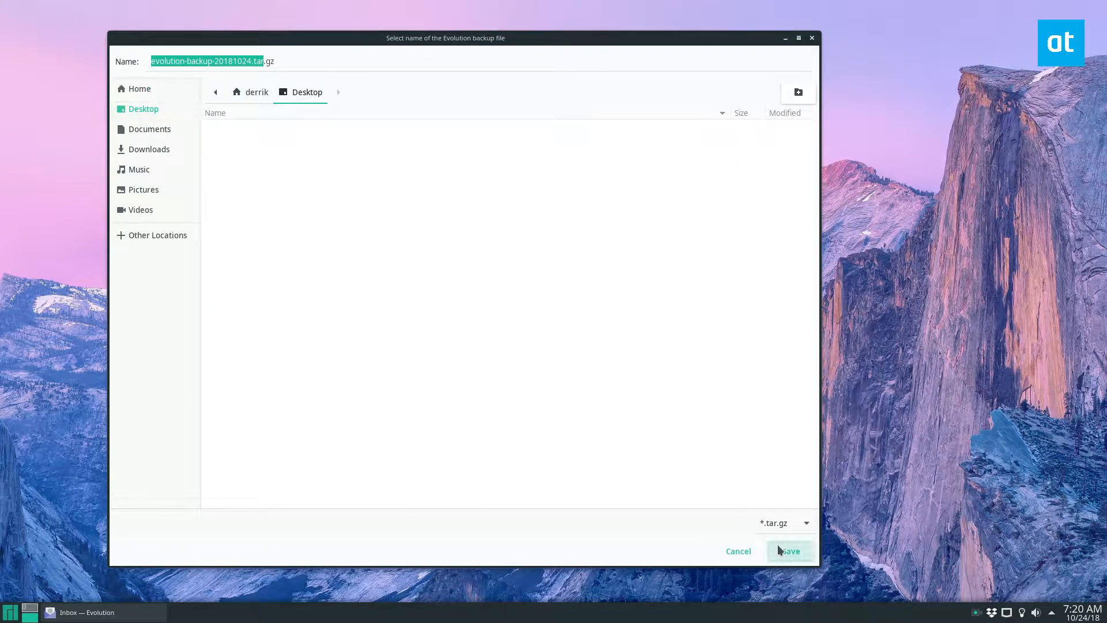
click(789, 551)
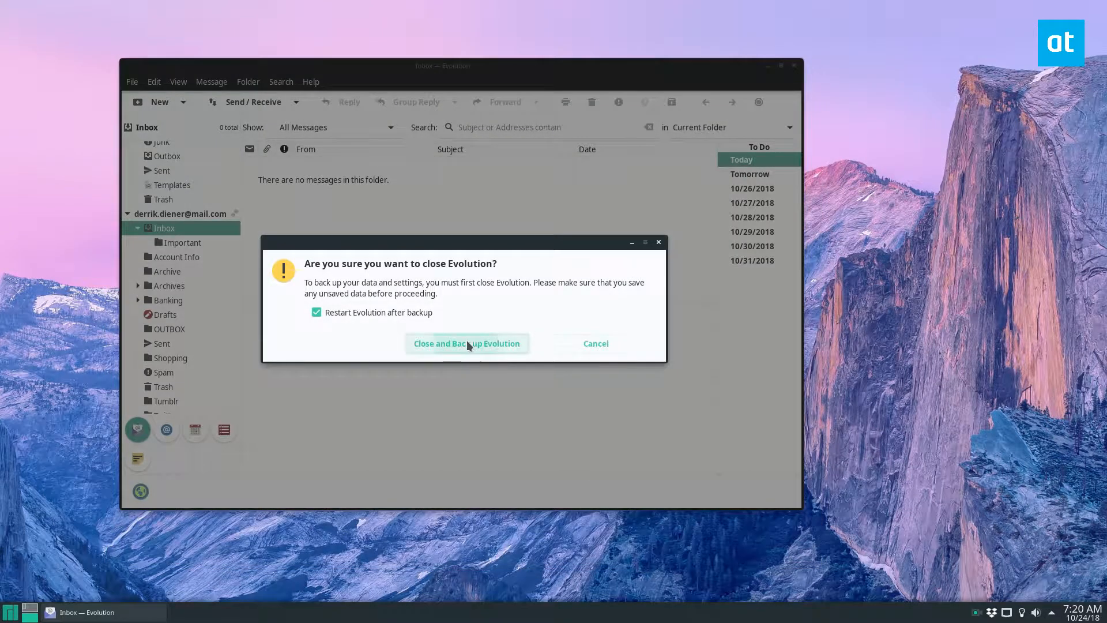
click(468, 344)
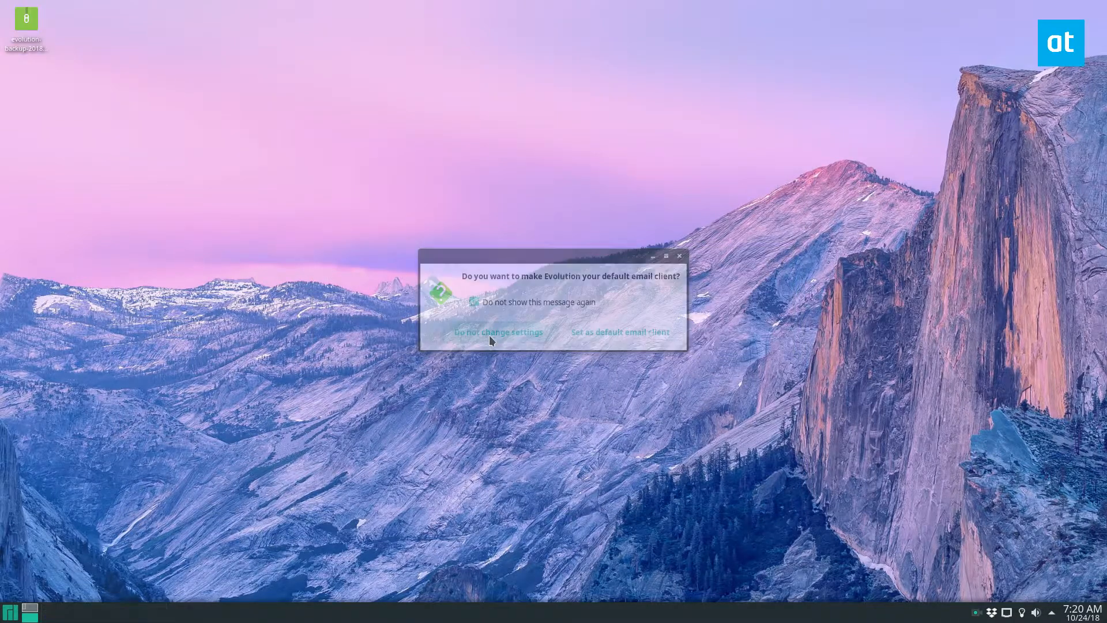
click(497, 332)
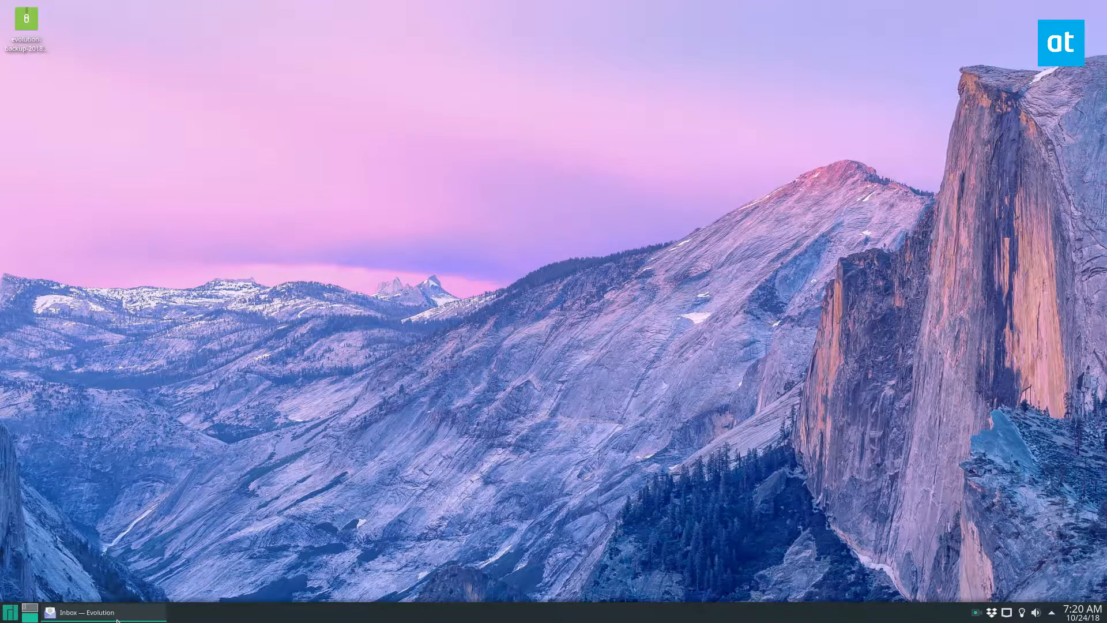
Step: Minimise the Evolution mail window so the desktop with the backup archive is showing
click(132, 80)
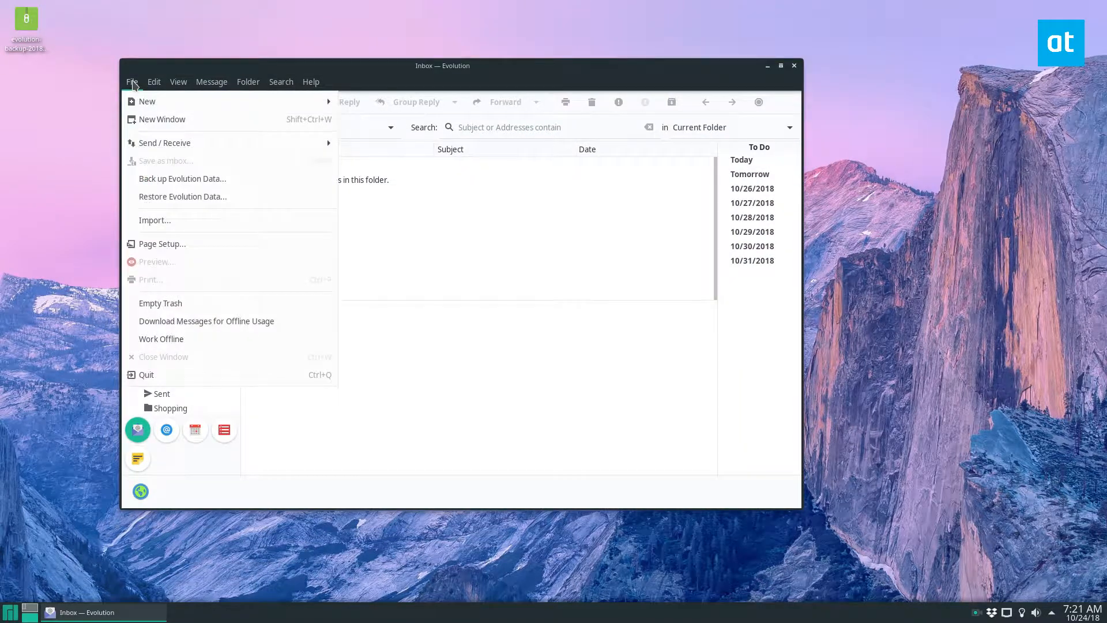
mouse_move(60, 210)
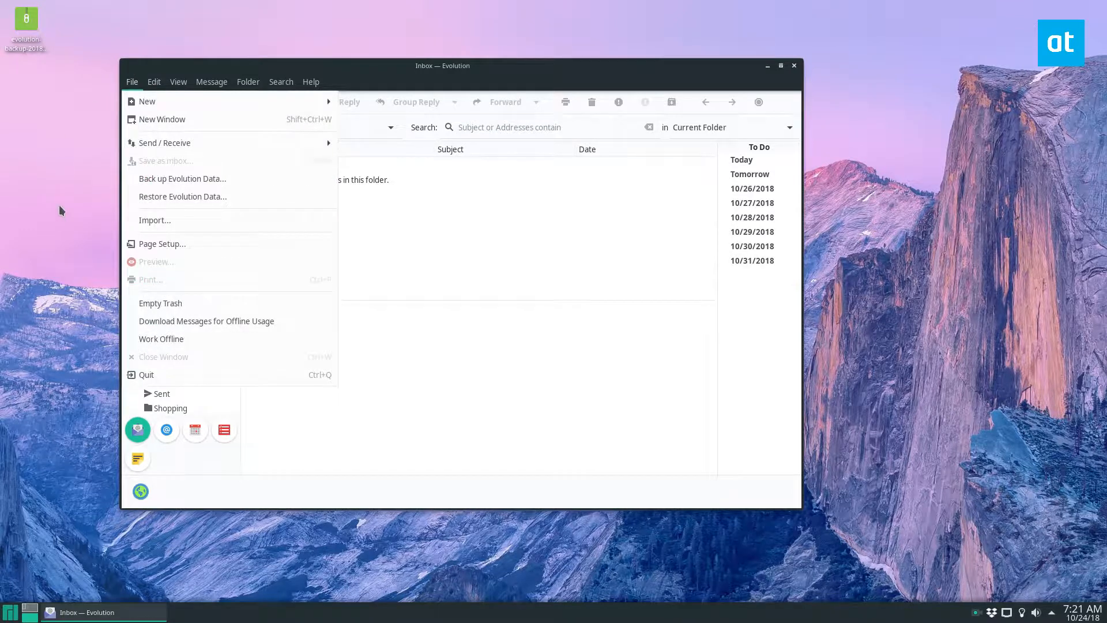
mouse_move(23, 170)
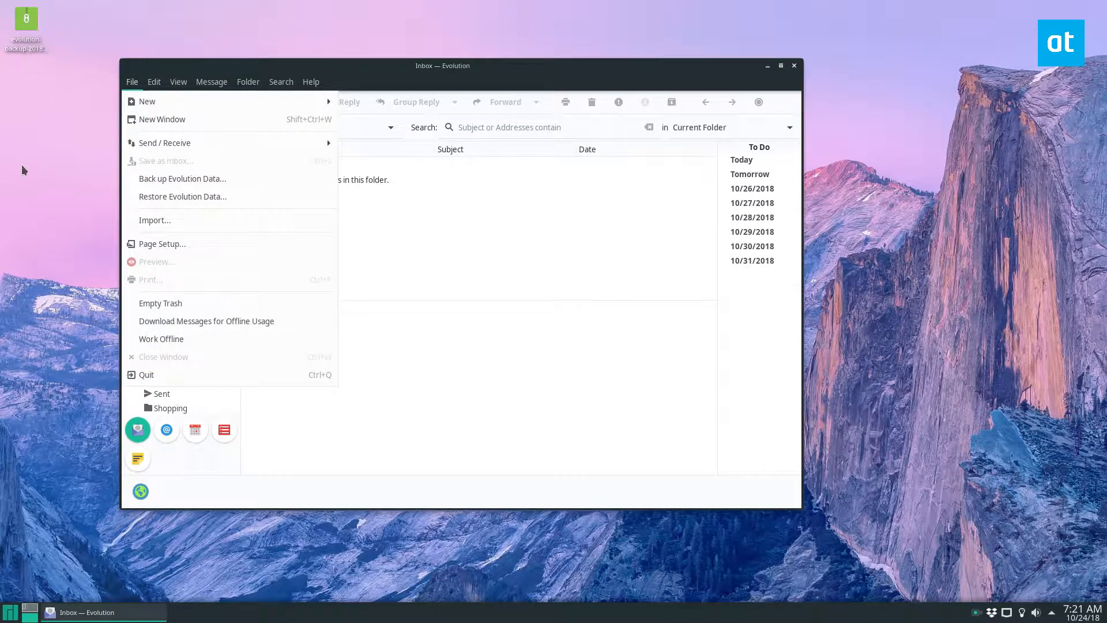
mouse_move(902, 61)
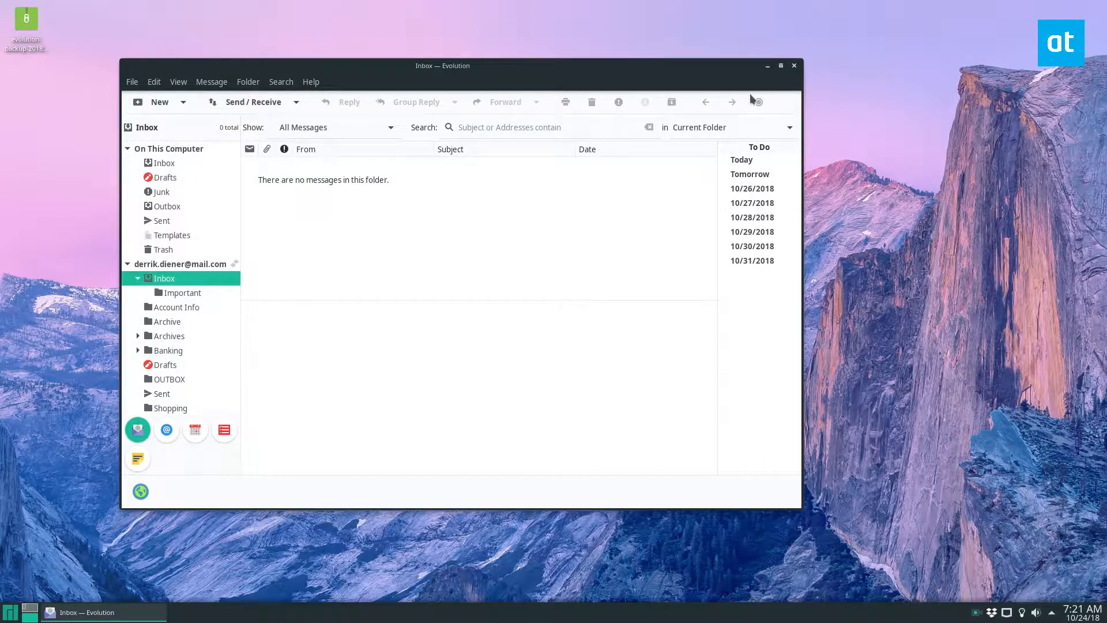
click(767, 66)
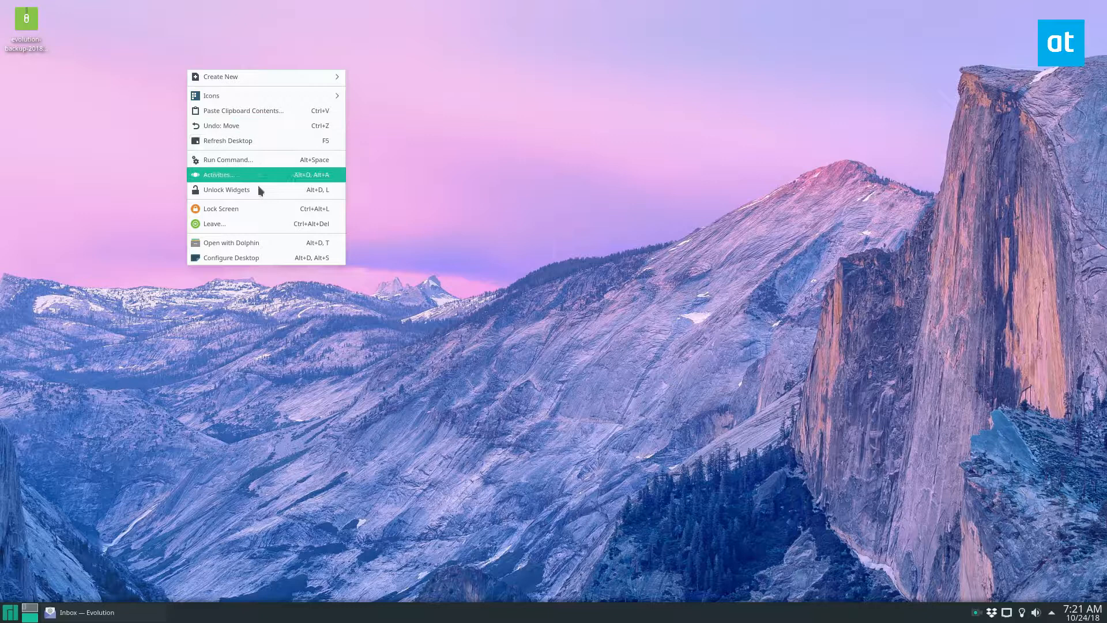
mouse_move(280, 228)
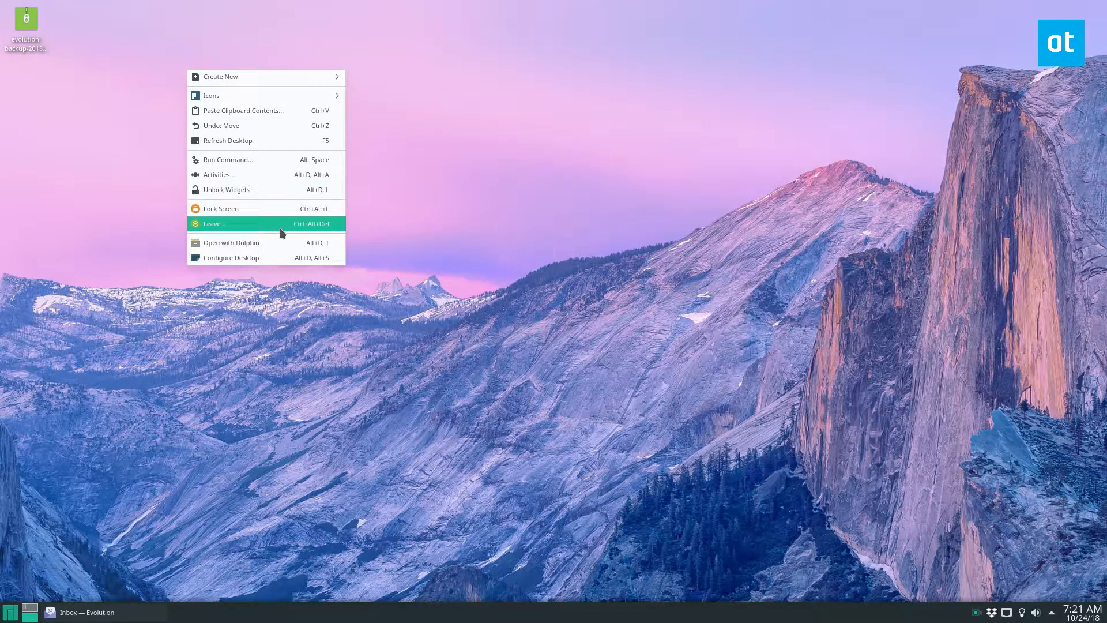
Step: Run gpg --version in Konsole, confirming GnuPG 2.2.10 and its supported ciphers
click(11, 611)
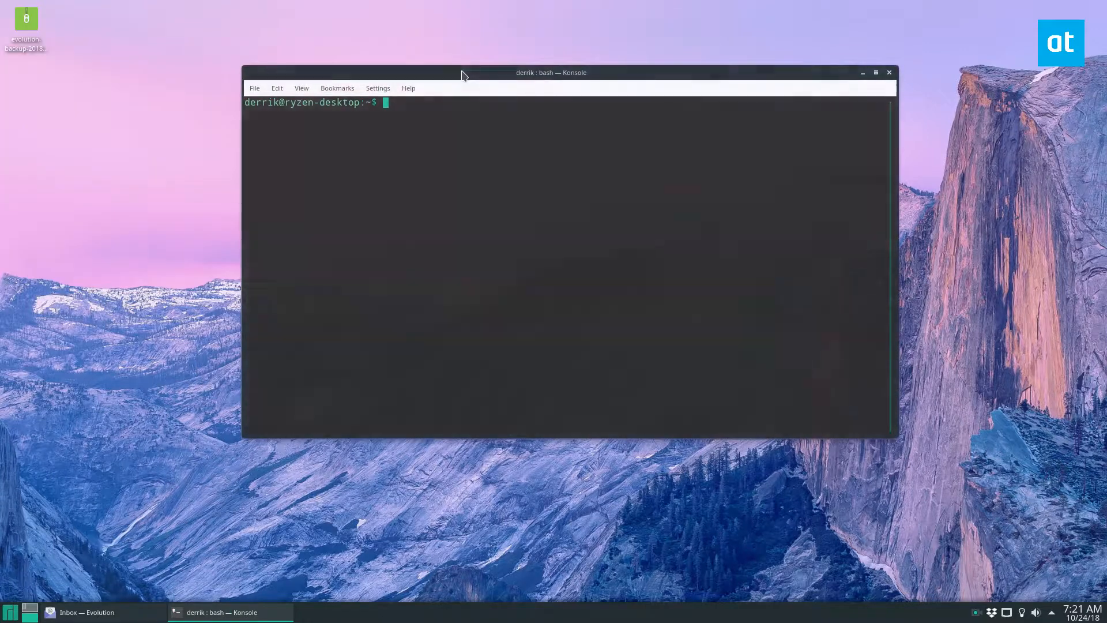
text(gpg --v)
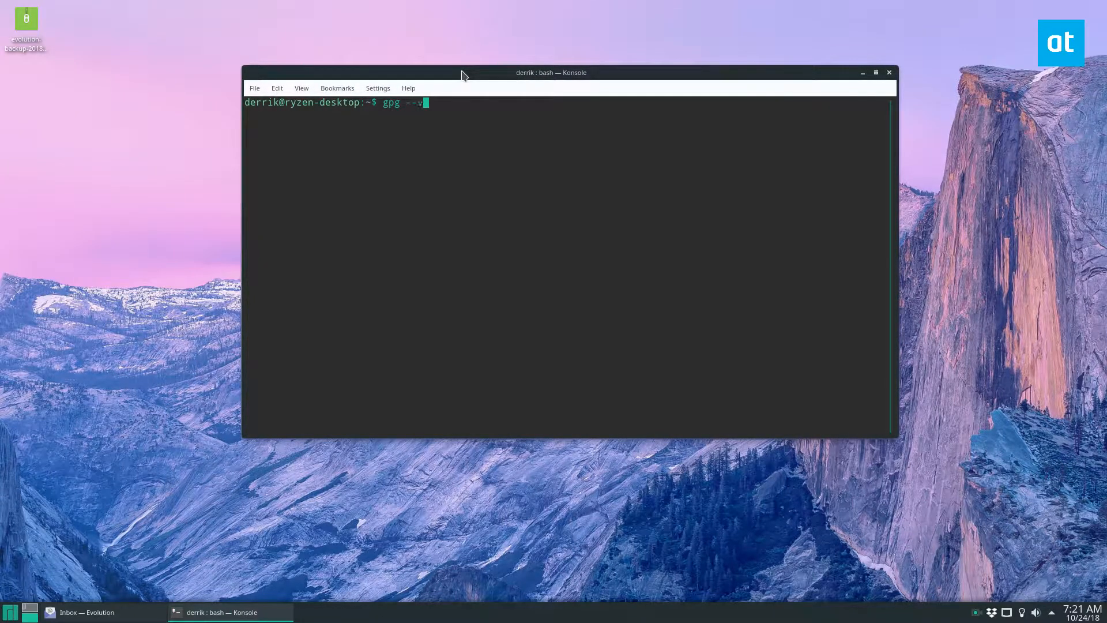
text(ersi)
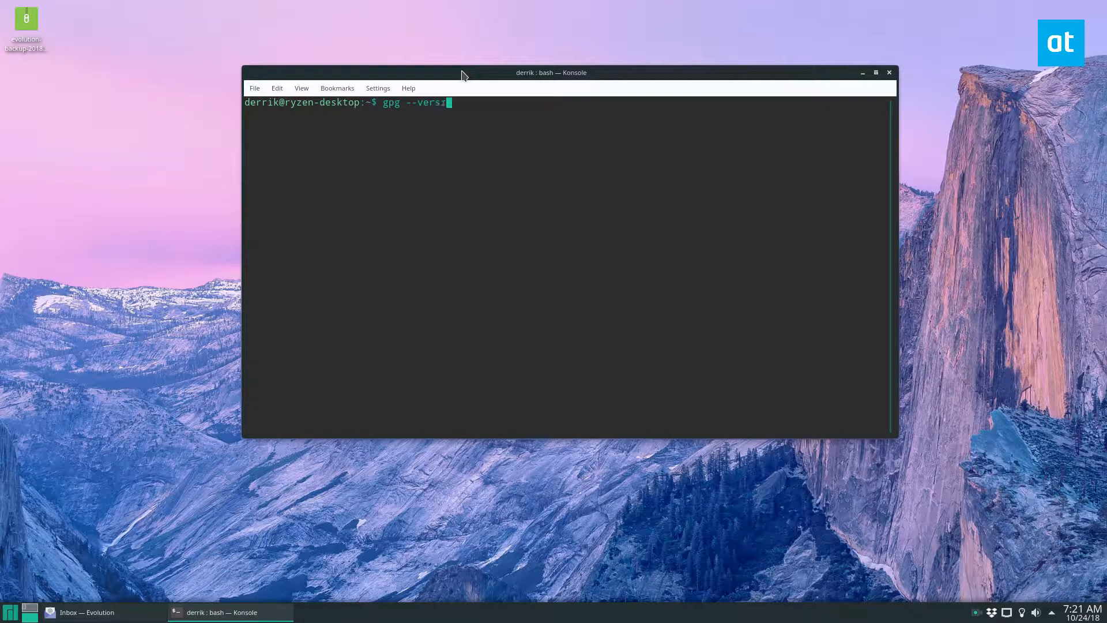
key(Return)
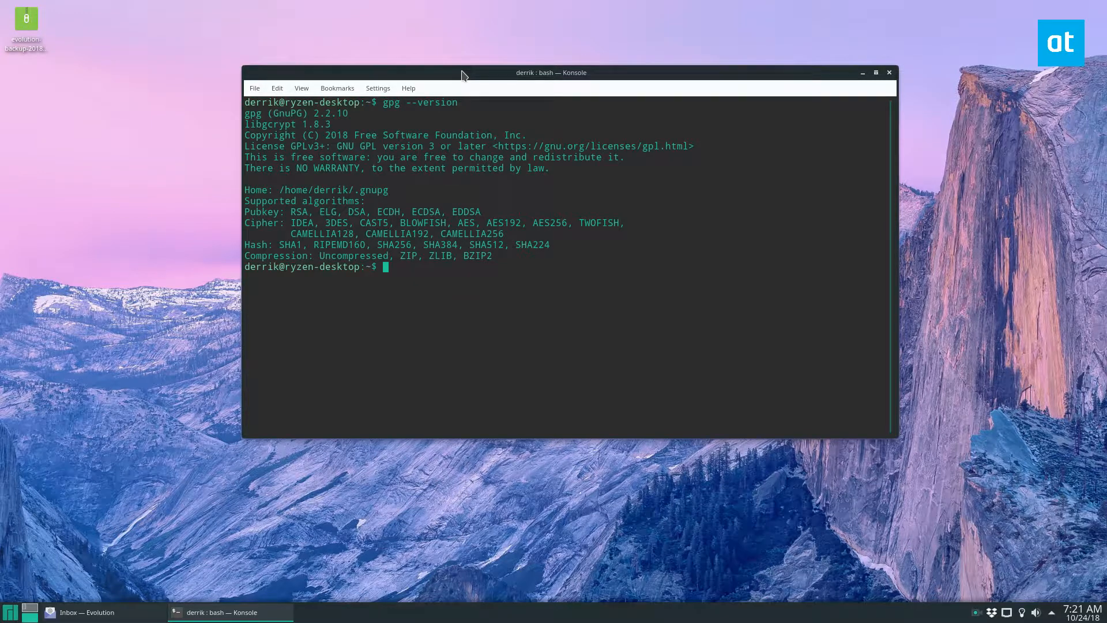
mouse_move(714, 174)
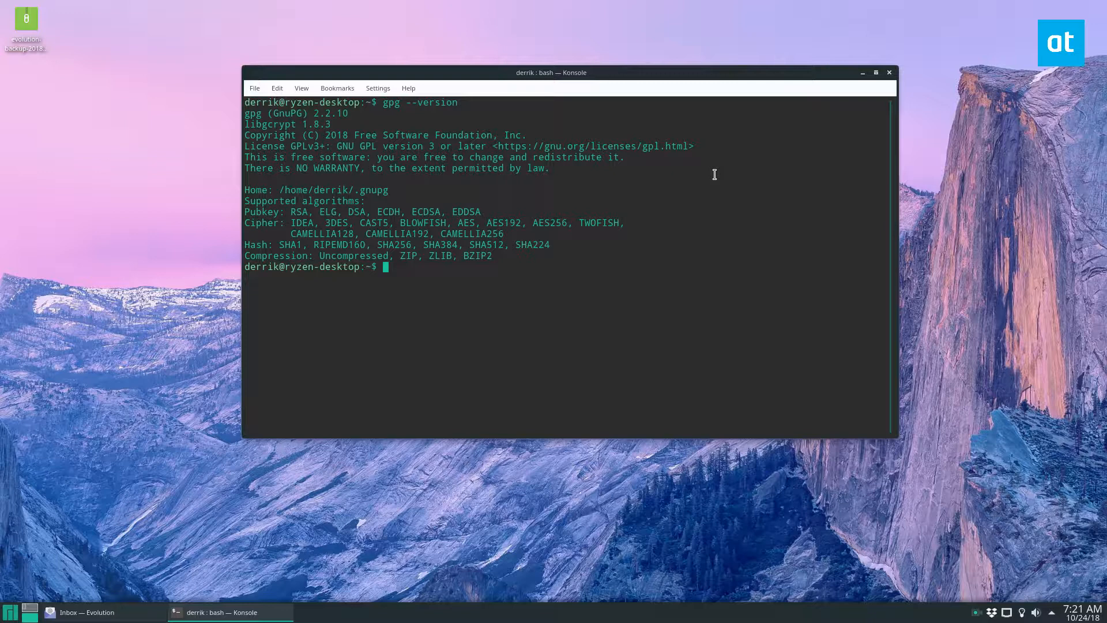
Step: From ~/Desktop, run gpg -c on evolution-backup-20181024.tar.gz
text(cd ~/D)
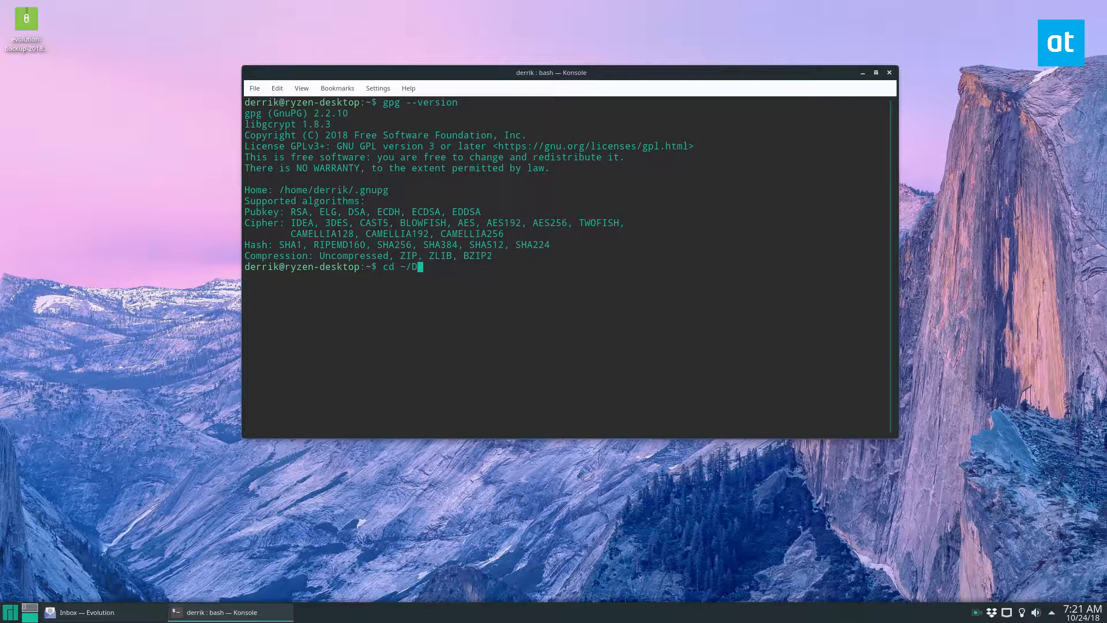
key(Return)
text(ls)
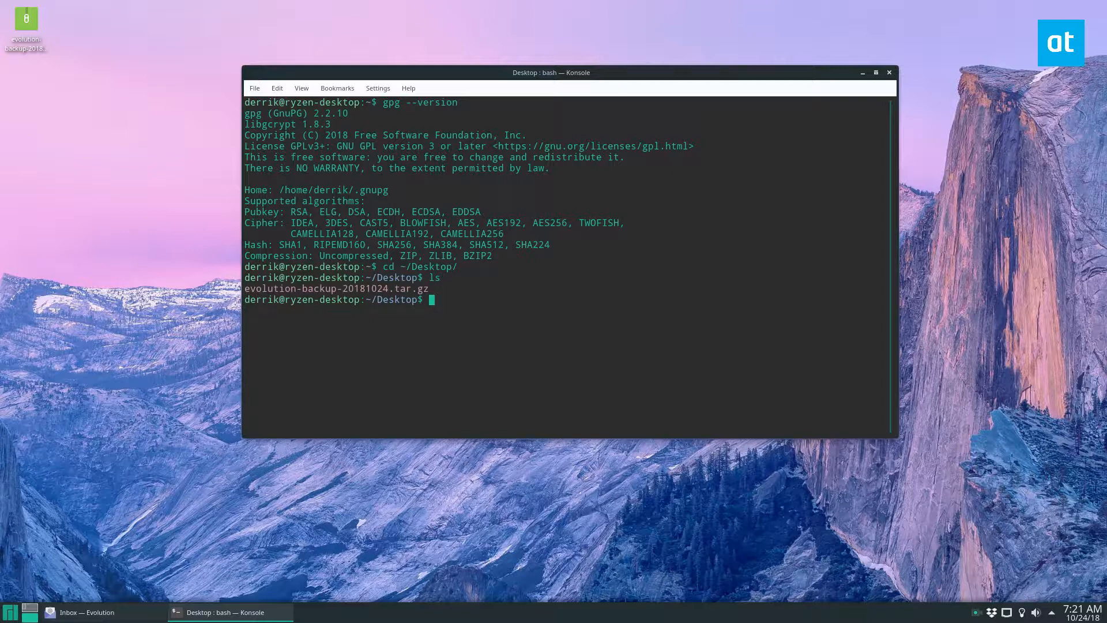
text(gpg -c)
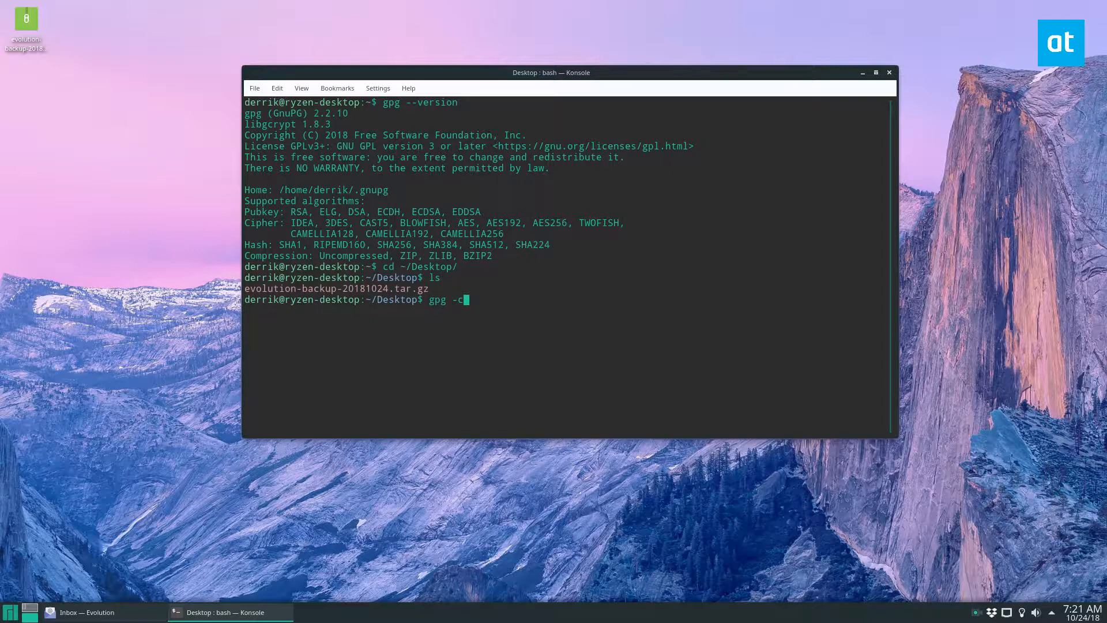
text(evolution-backup-20181024.tar.gz)
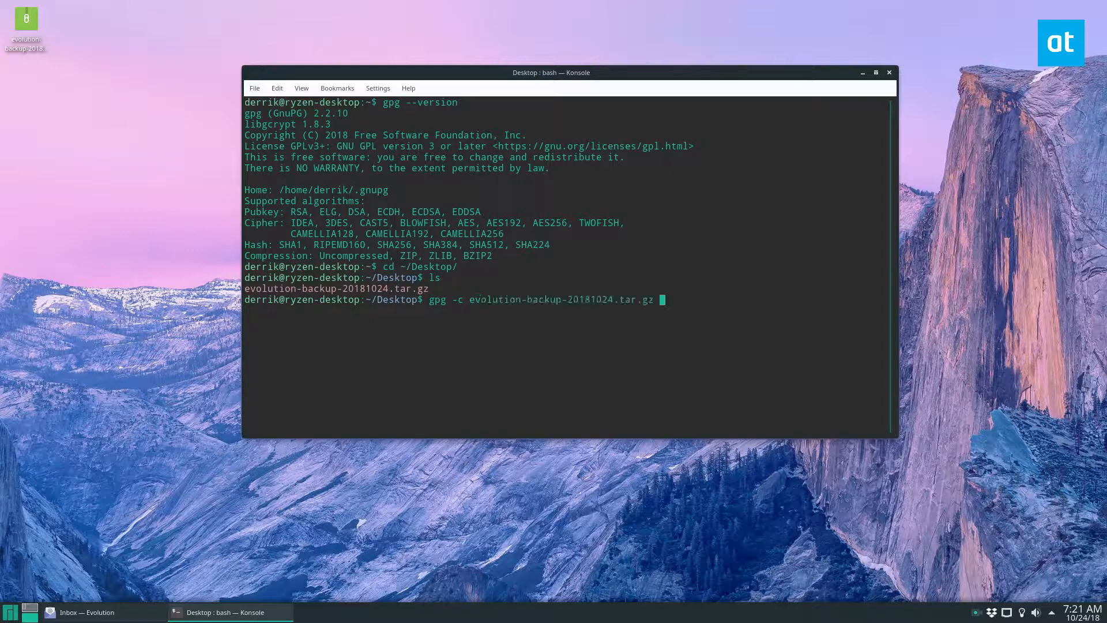
key(Return)
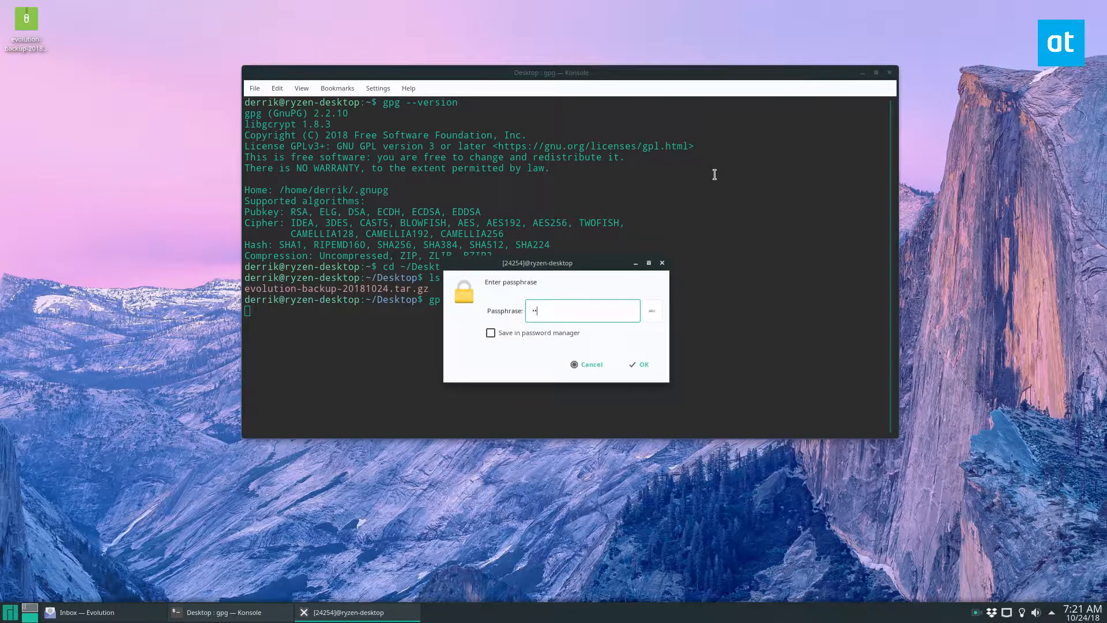
Step: Confirm the passphrase twice, then bring up actions for the unencrypted archive on the desktop
click(643, 364)
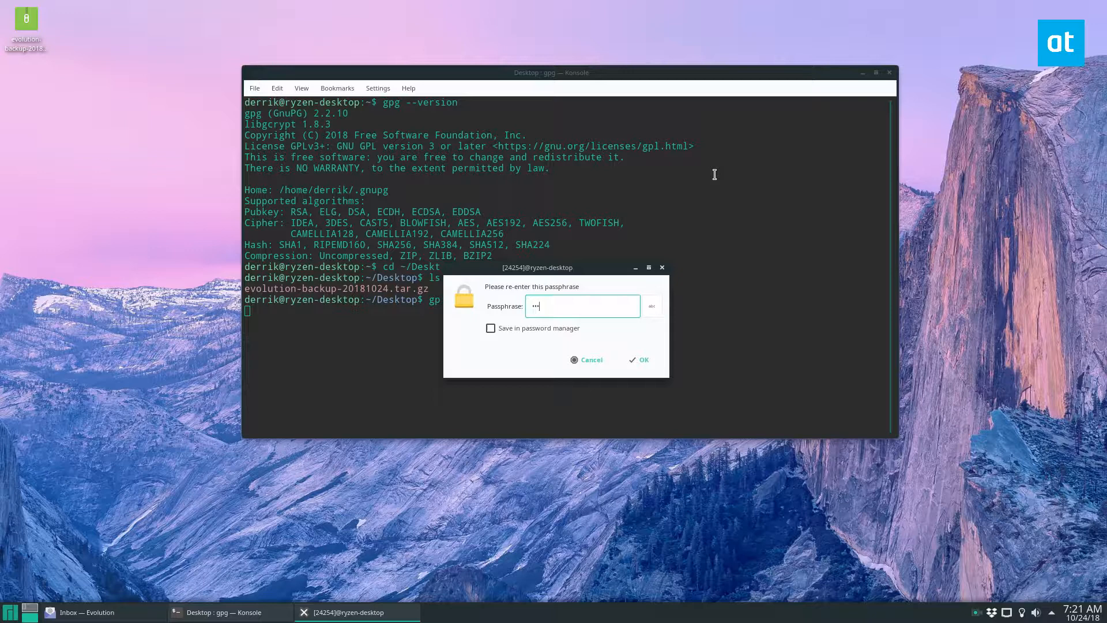
click(638, 359)
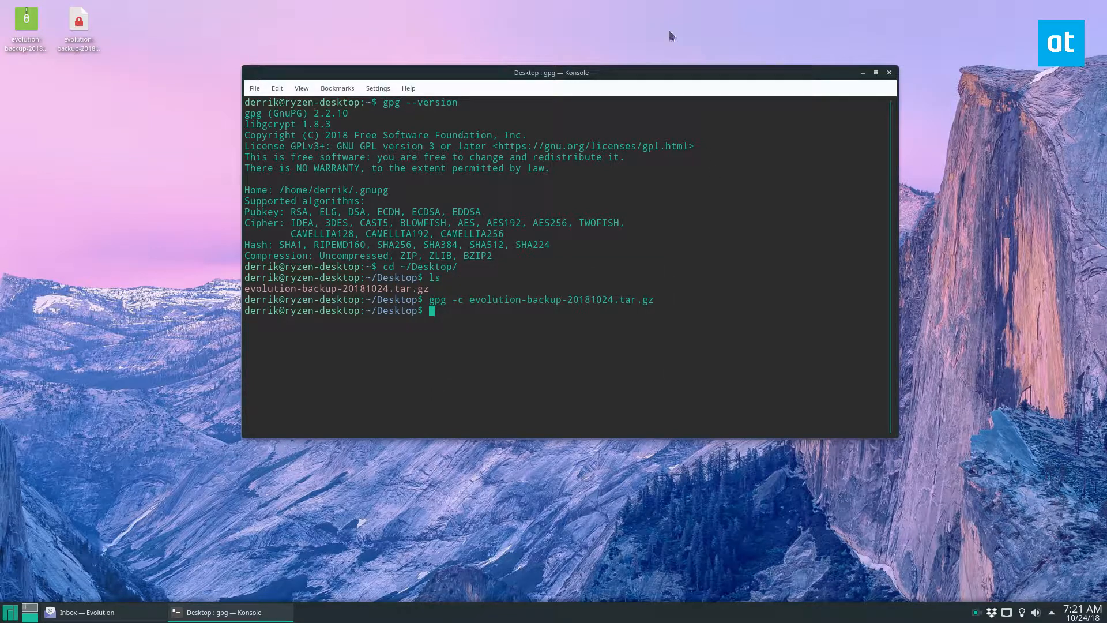
right_click(26, 18)
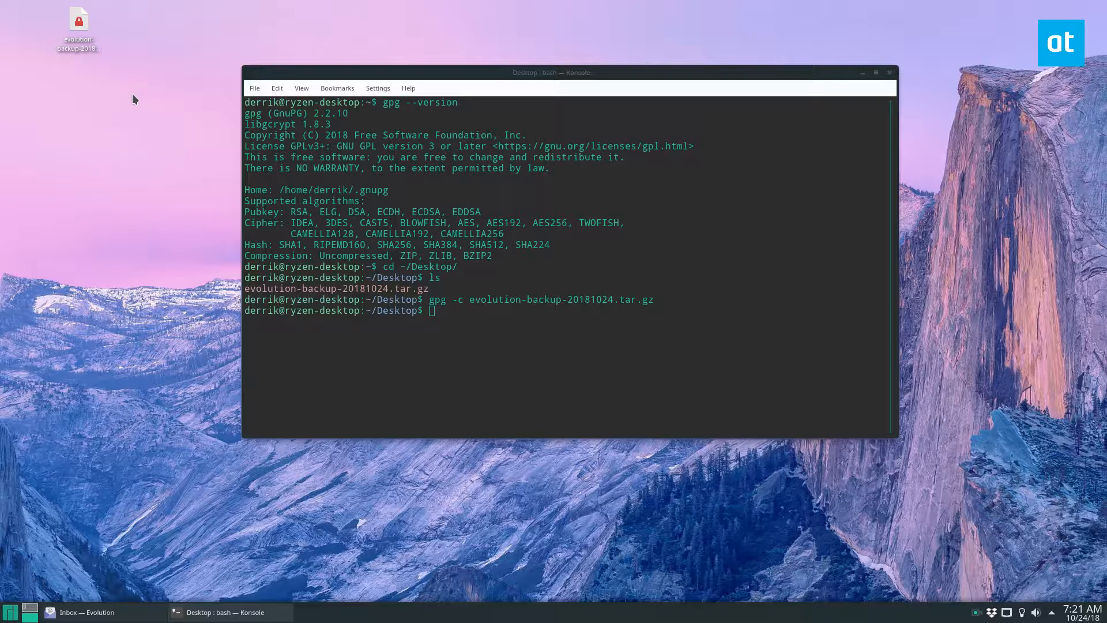
mouse_move(249, 529)
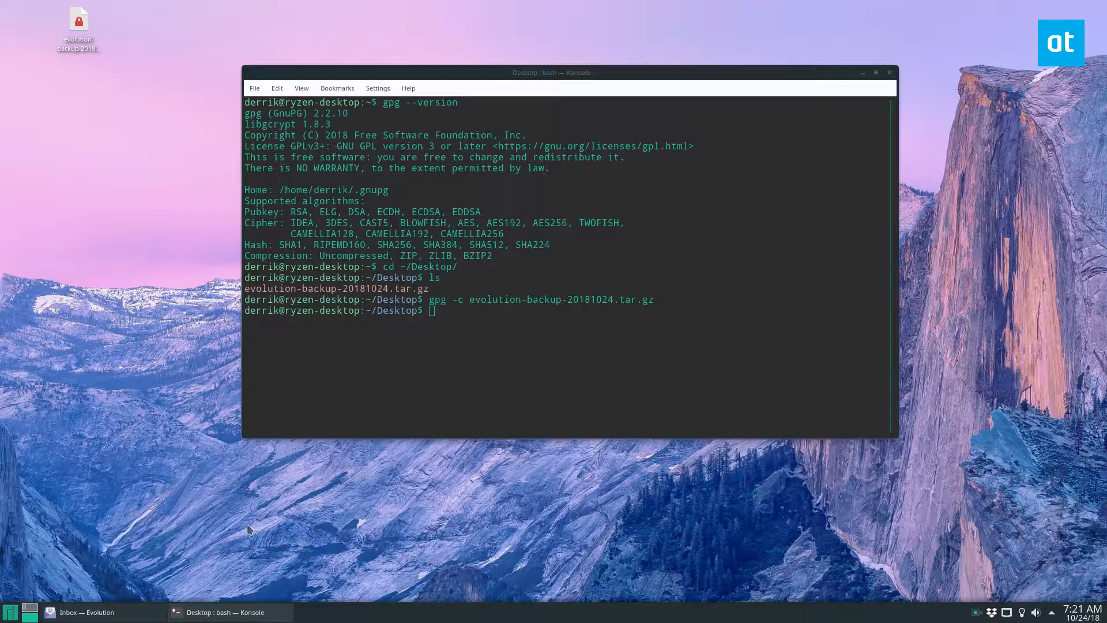
Step: Attempt Restore Evolution Data from the .tar.gz.gpg file, dismiss the invalid backup warning, and return to Konsole
click(131, 81)
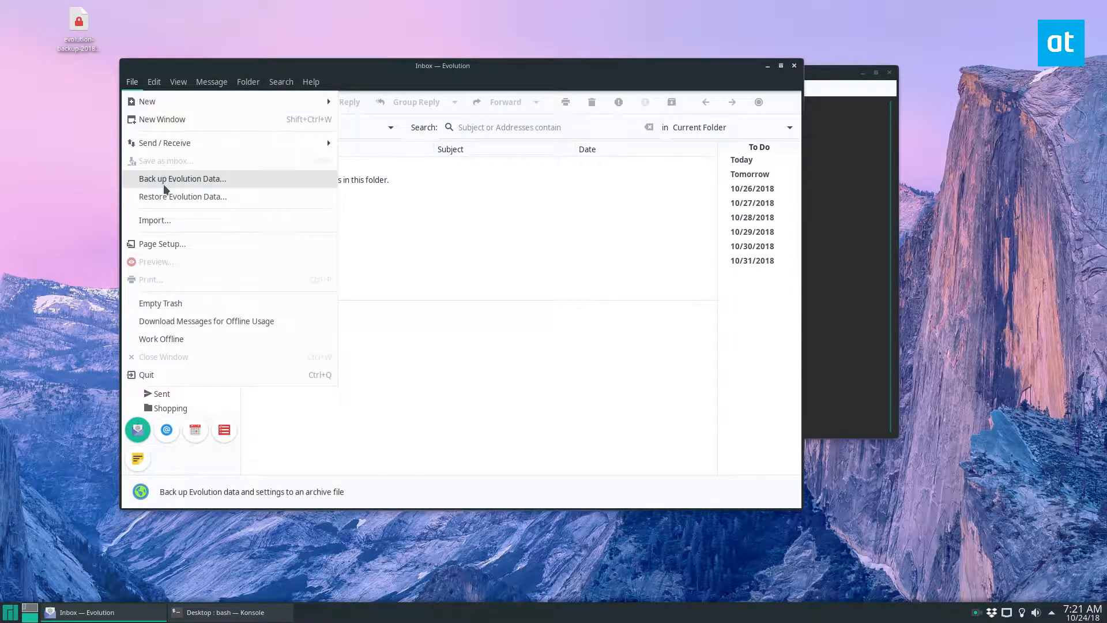
click(182, 196)
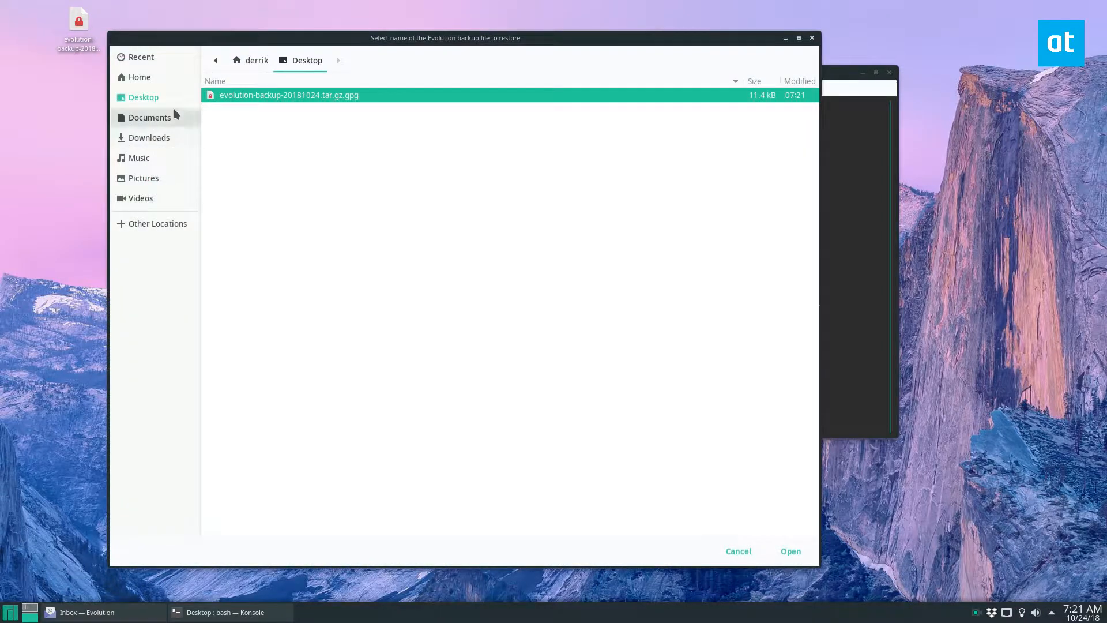
click(789, 552)
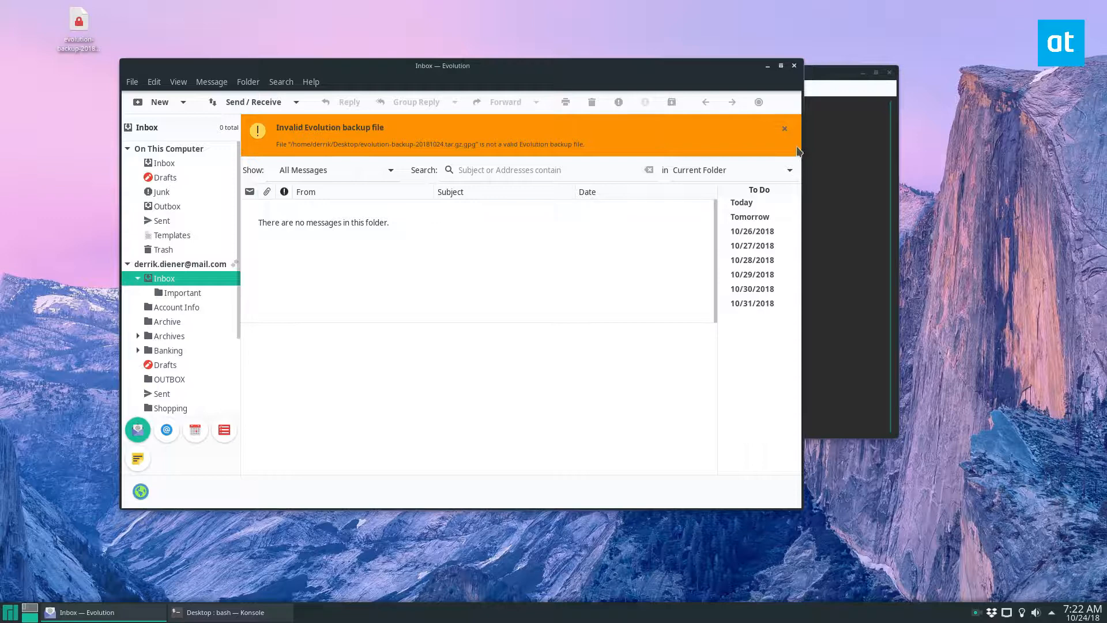
click(784, 128)
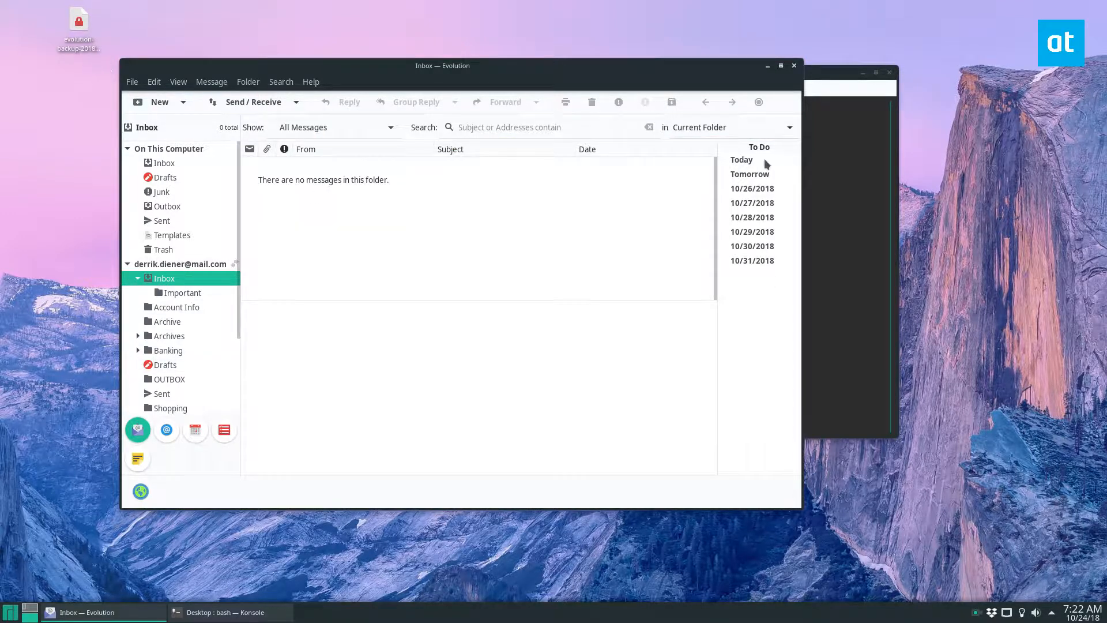
click(205, 613)
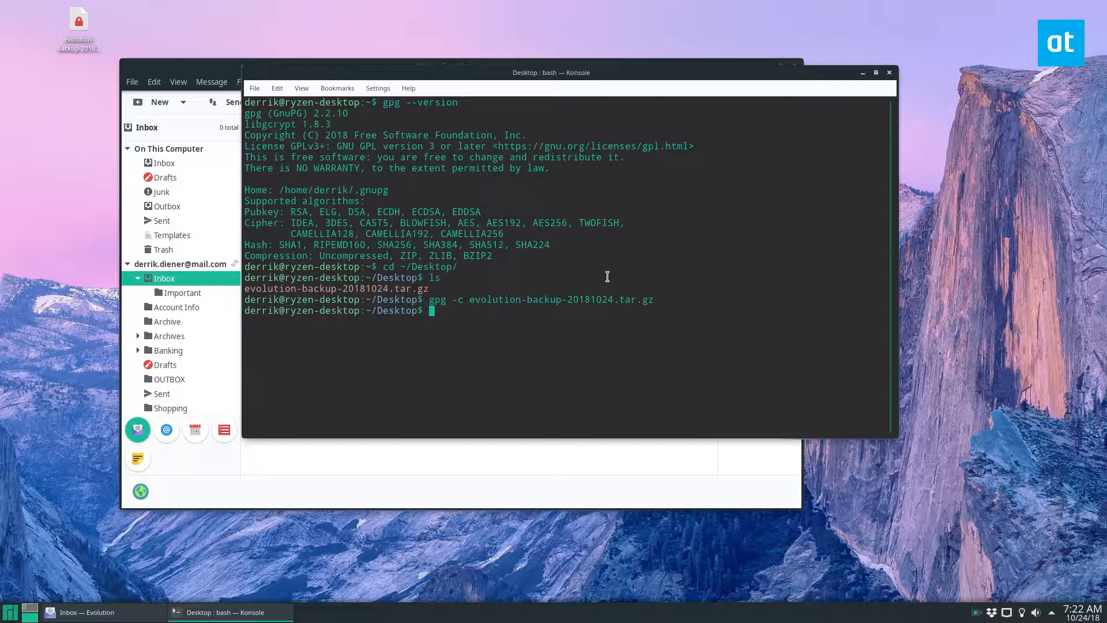
text(g)
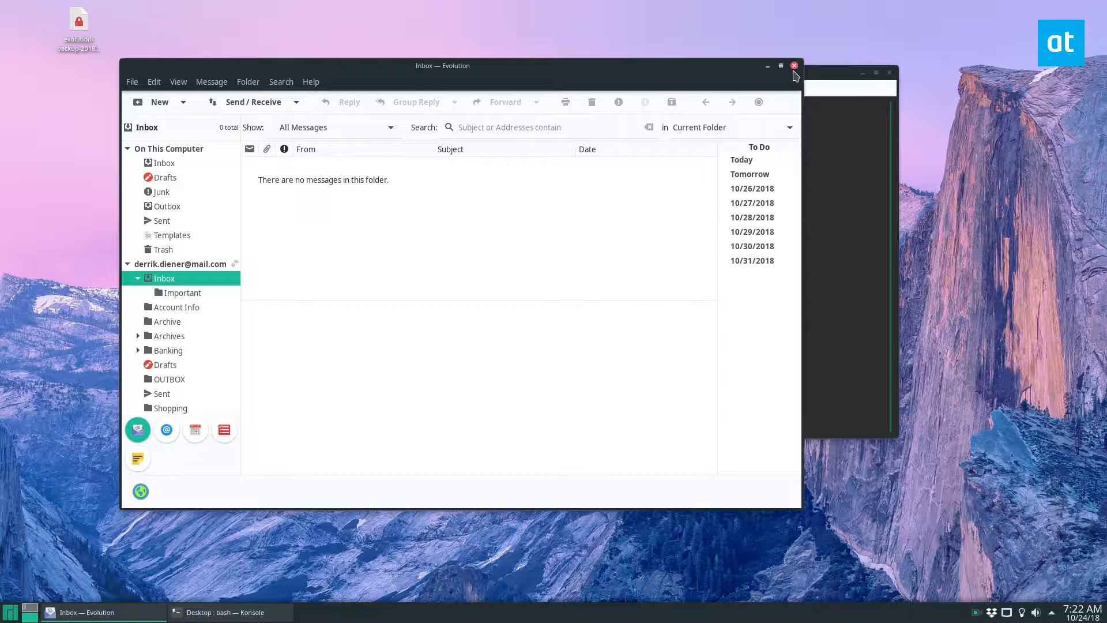
Step: Close Evolution and run rm -rf ~/.config/evolution/ in Konsole
click(794, 66)
text(rm -rf)
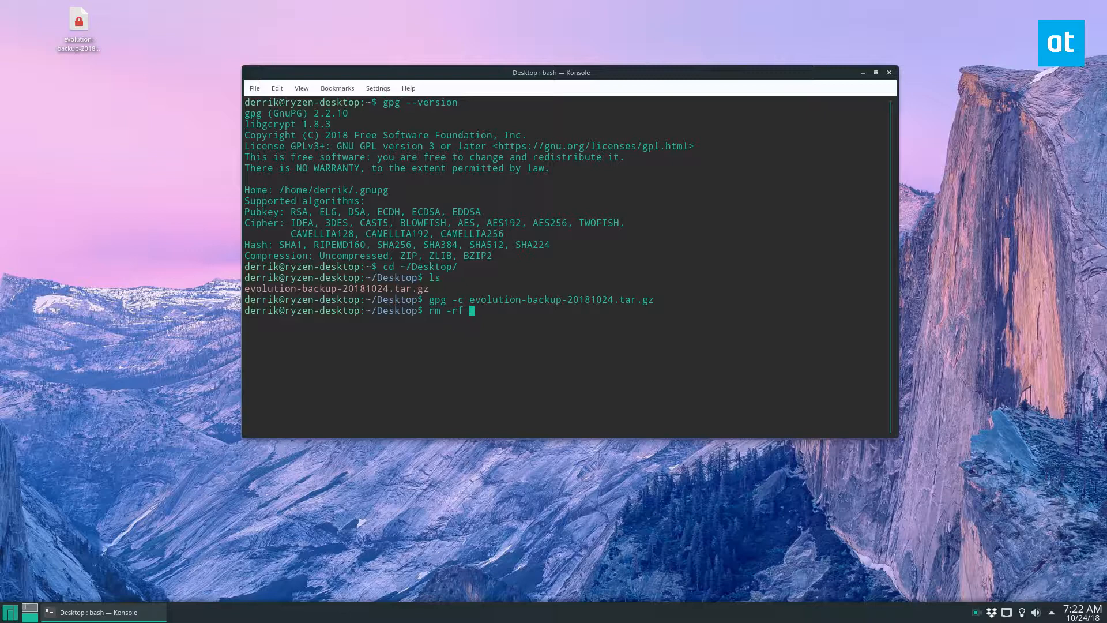
text(~/.config/evolution/)
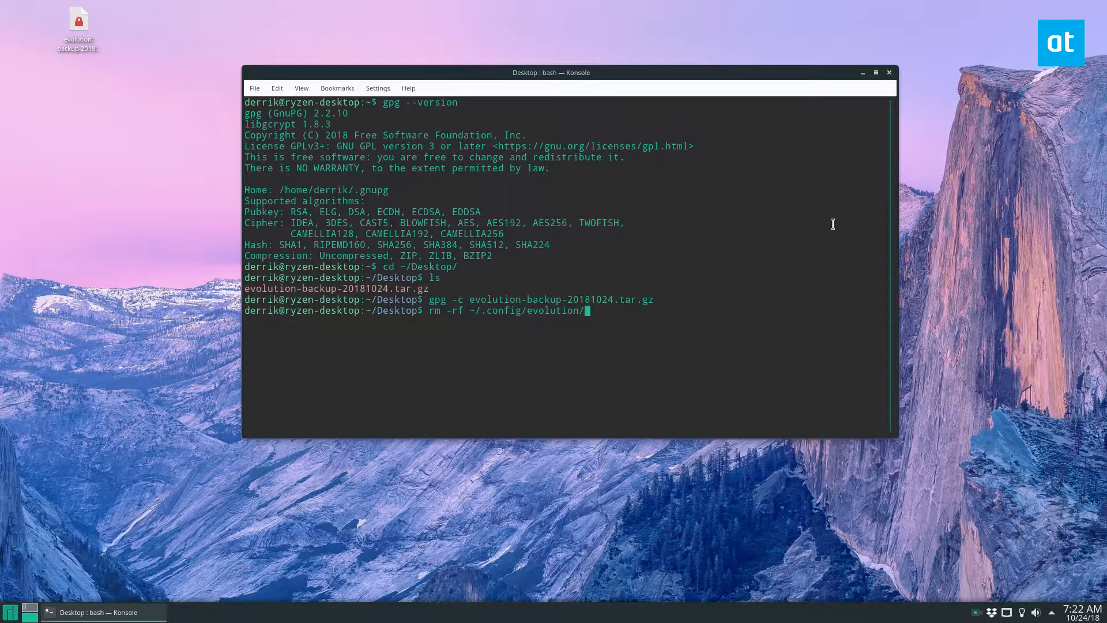
key(Return)
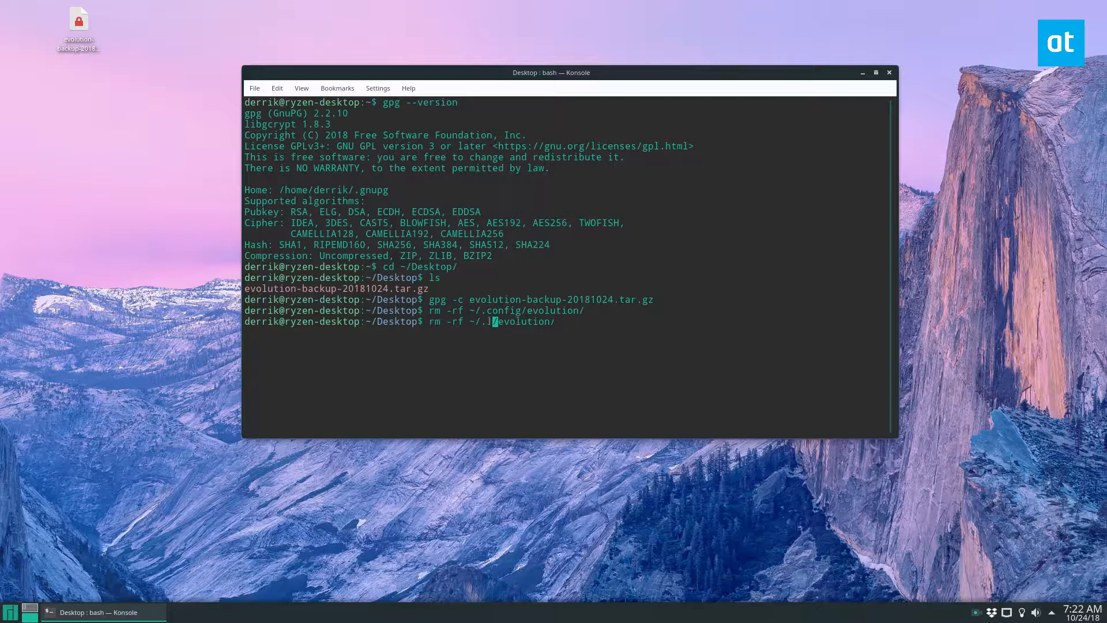
Step: Delete ~/.local/share/evolution/, relaunch Evolution, and type gpg evolution-backup-20181024.tar.gz.gpg in Konsole
text(ocal/s)
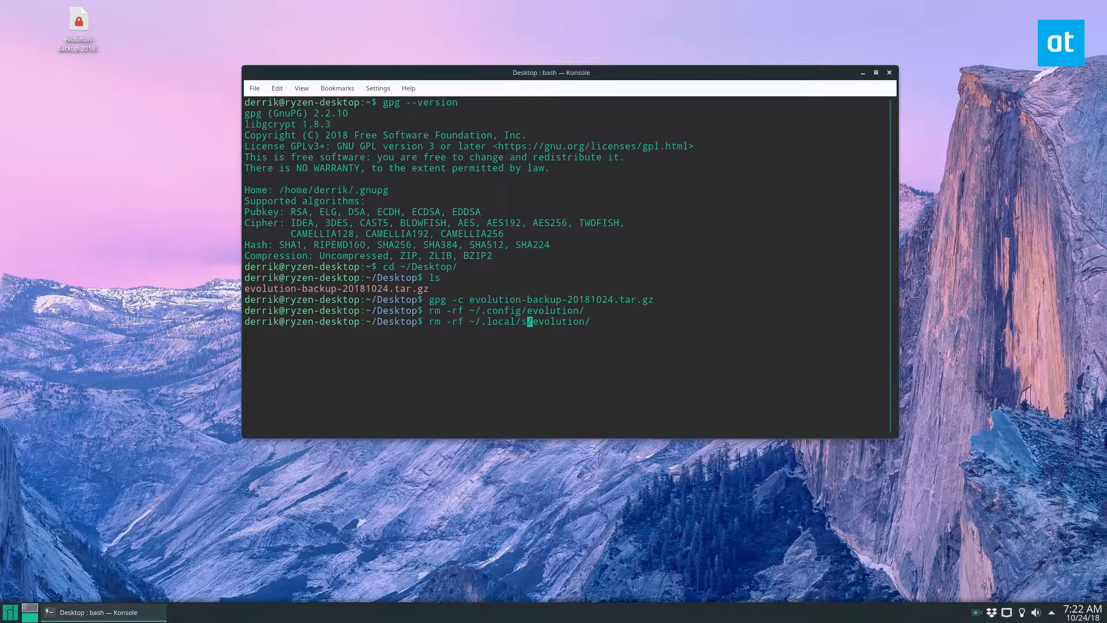
click(11, 612)
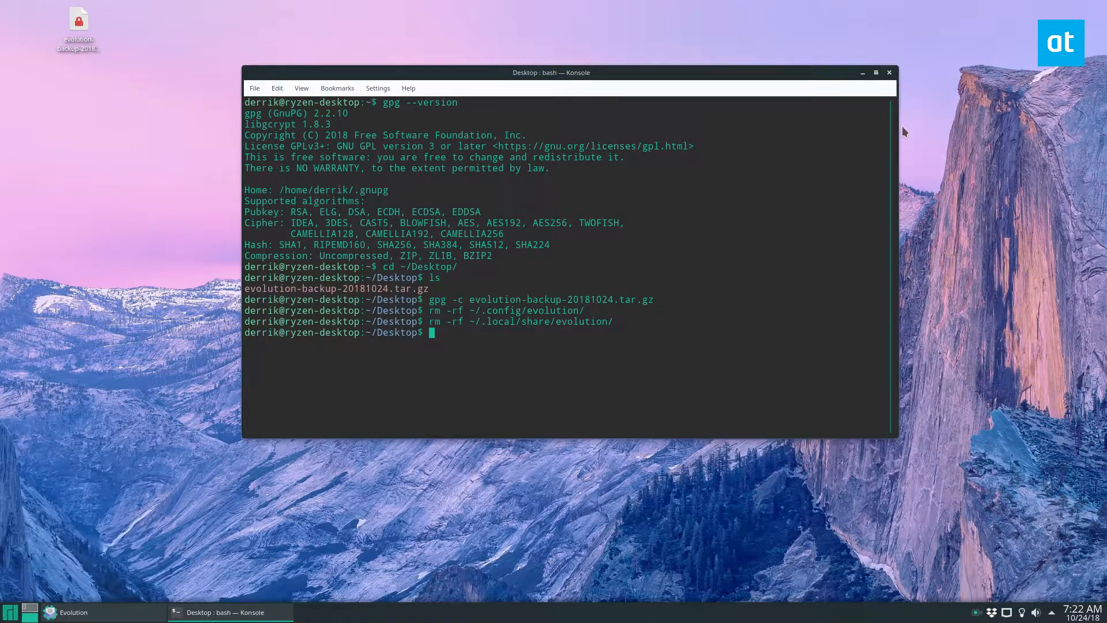
click(67, 613)
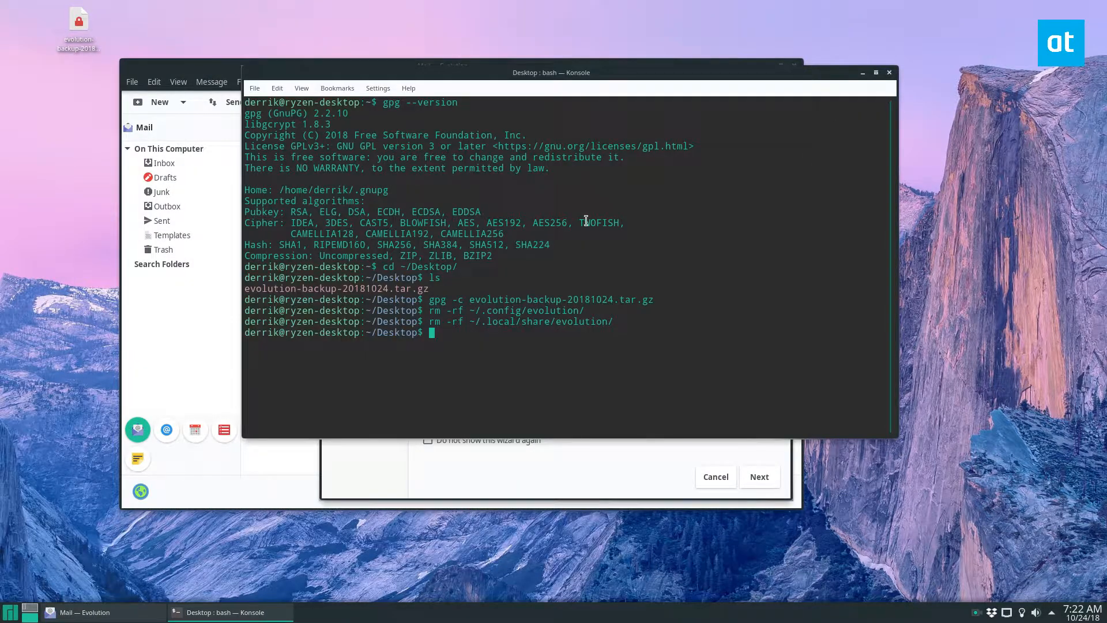
text(gpg)
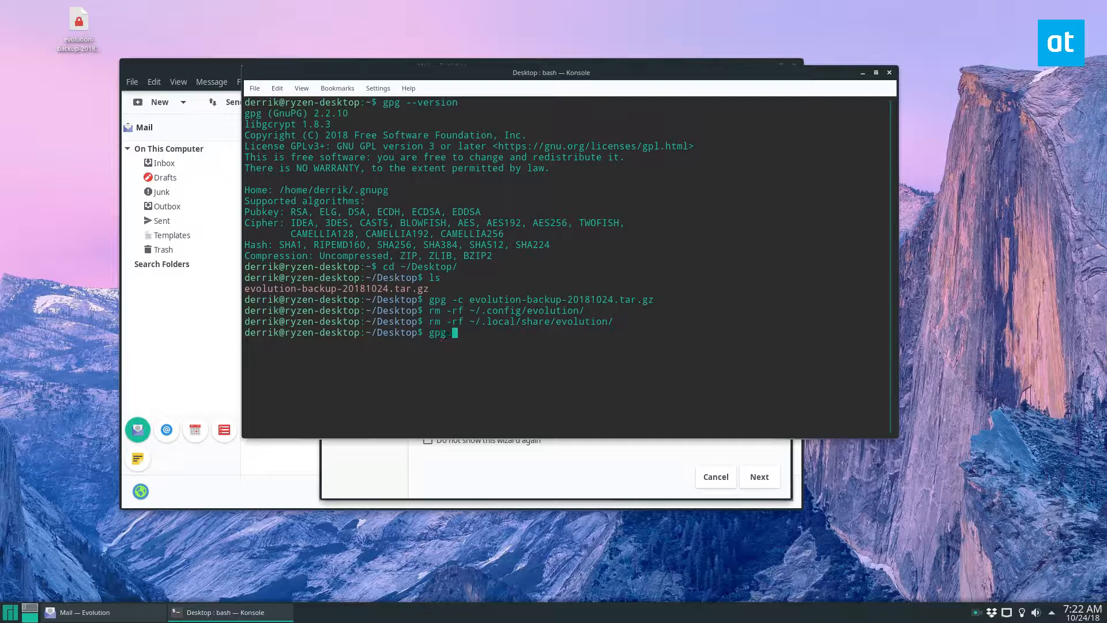
text(evolution-backup-20181024.tar.gz.gpg)
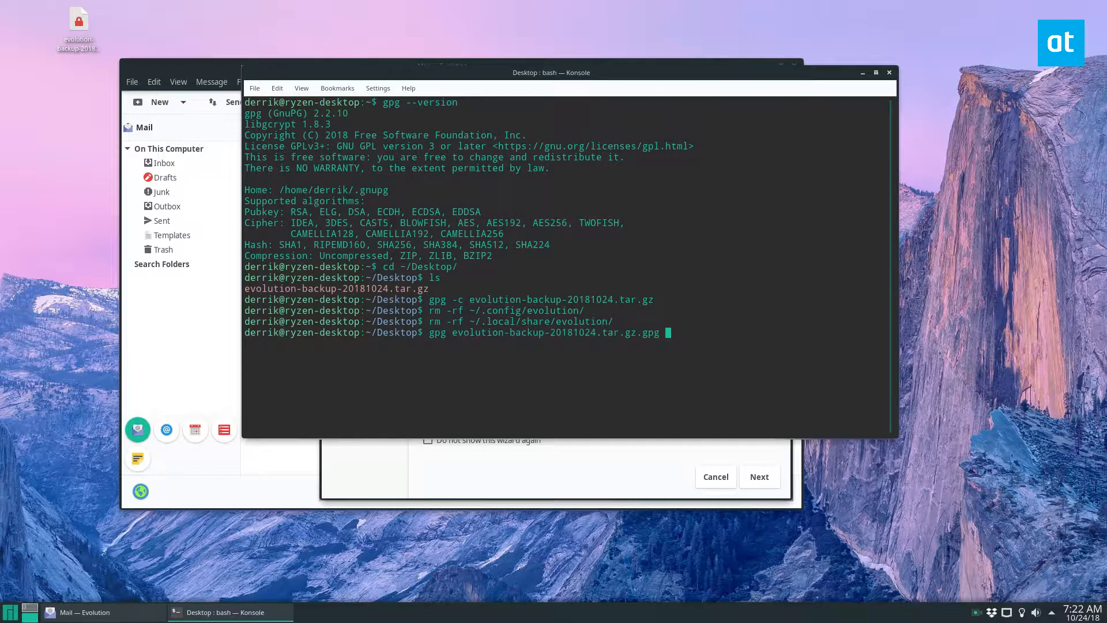
Step: Decrypt the archive with gpg, then choose evolution-backup-20181024.tar.gz in the Restore from Backup page and proceed
key(Return)
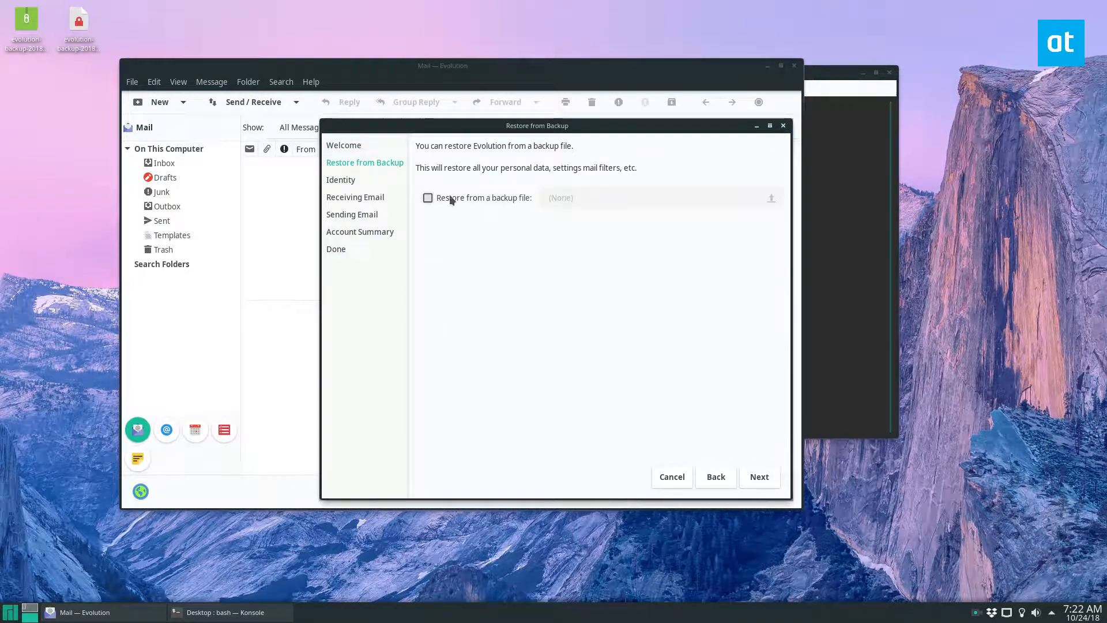
click(772, 197)
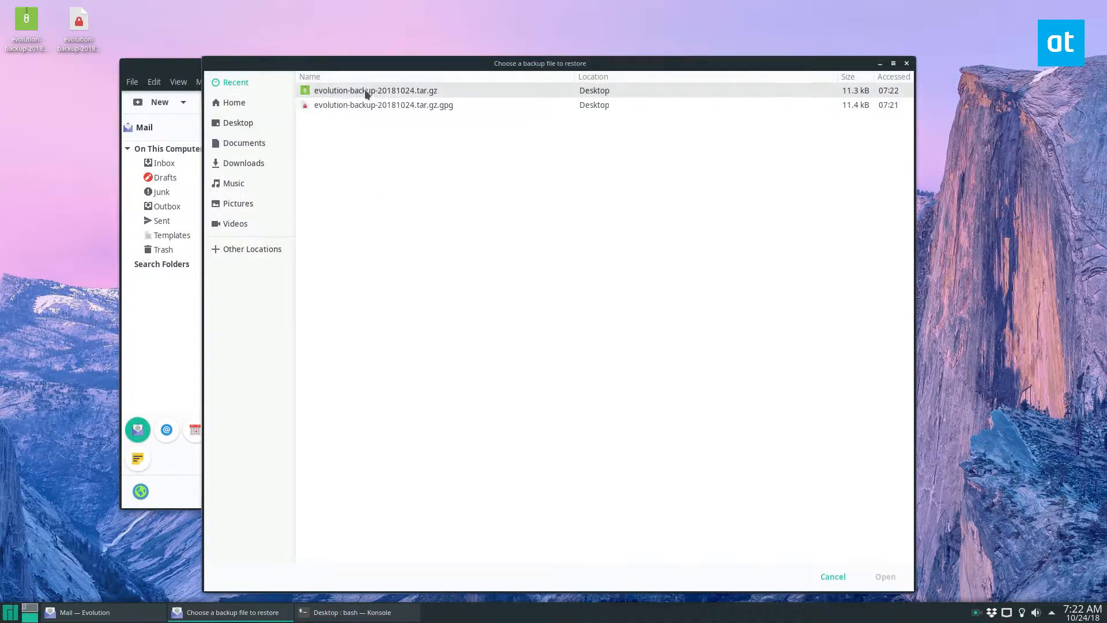
click(885, 577)
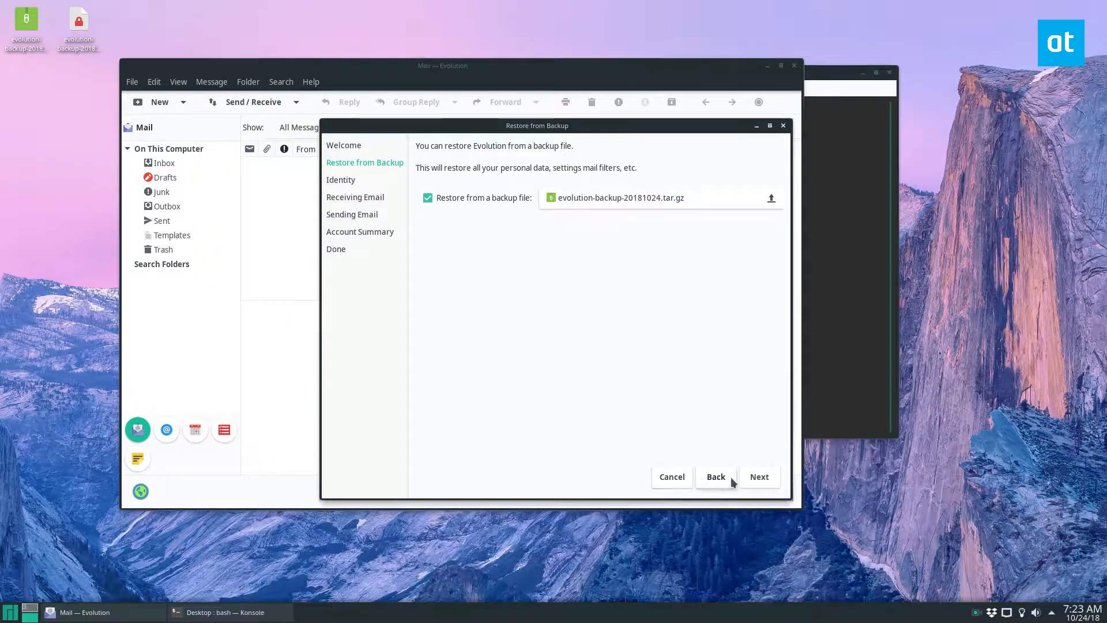
click(759, 476)
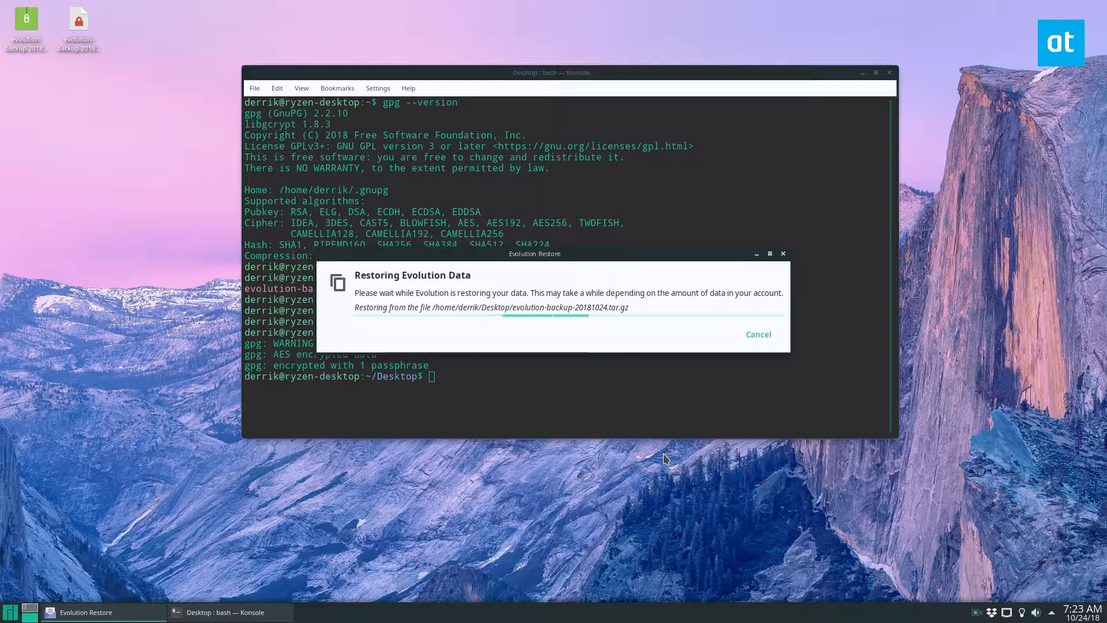
click(758, 334)
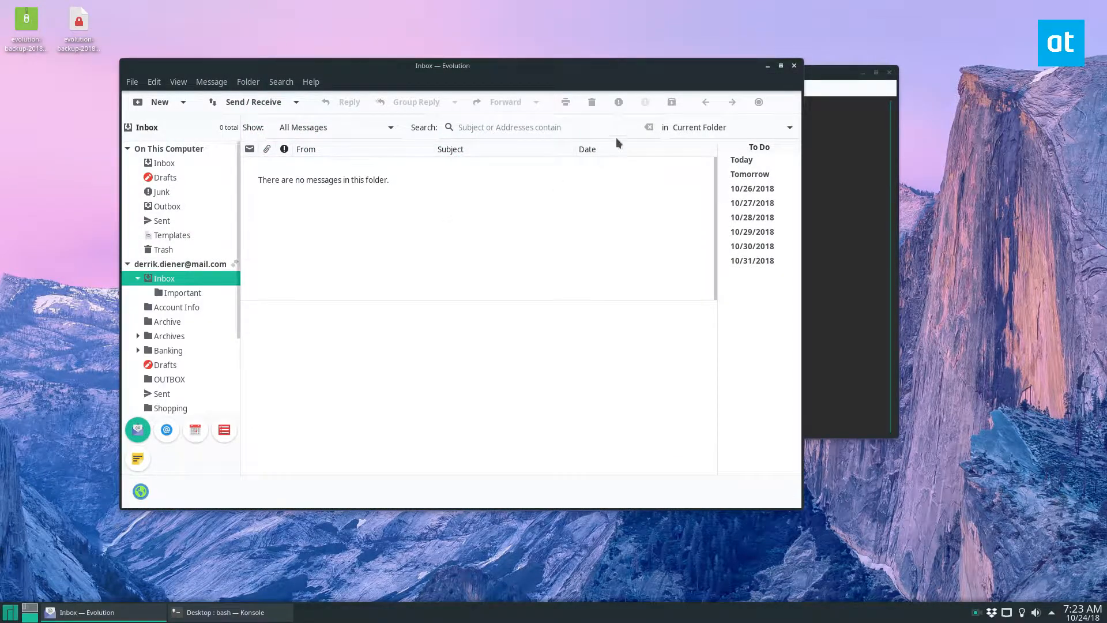
drag(443, 64, 504, 88)
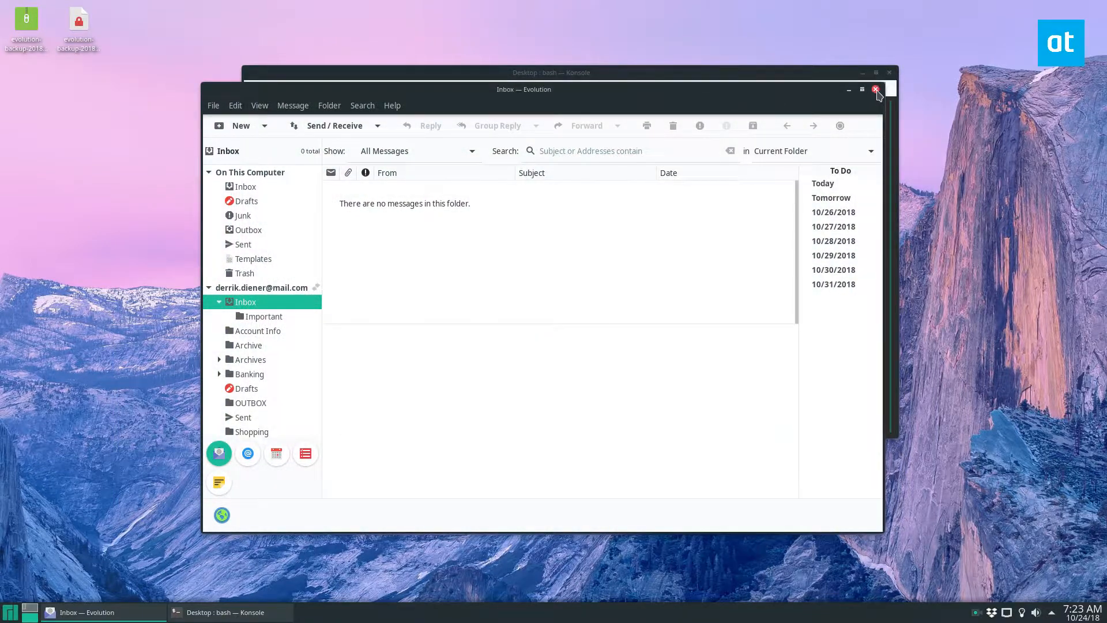
mouse_move(881, 113)
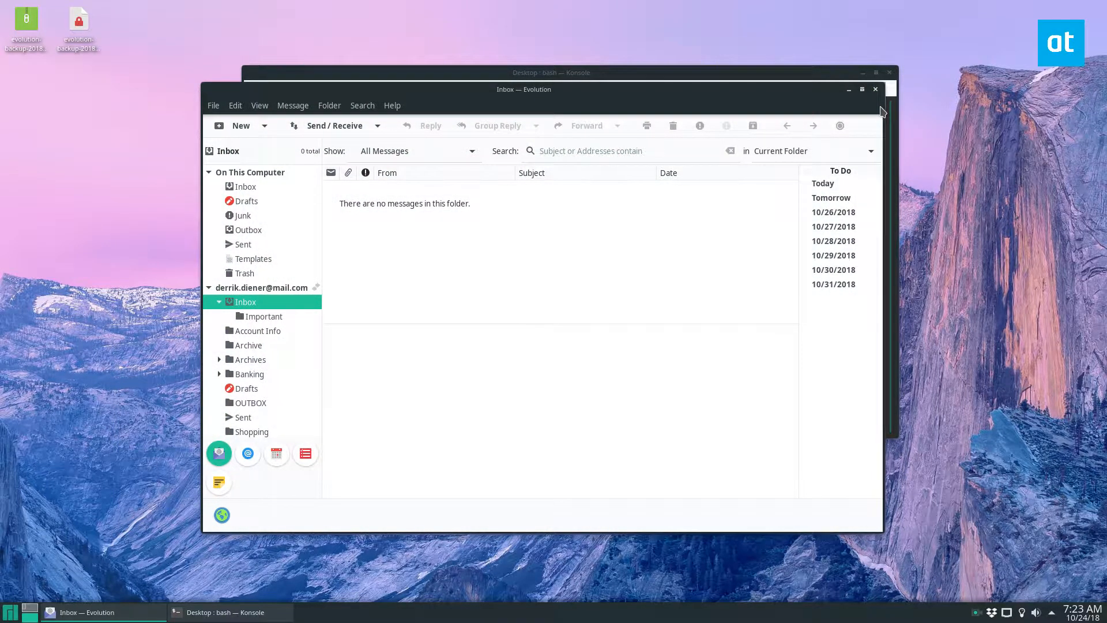
mouse_move(835, 80)
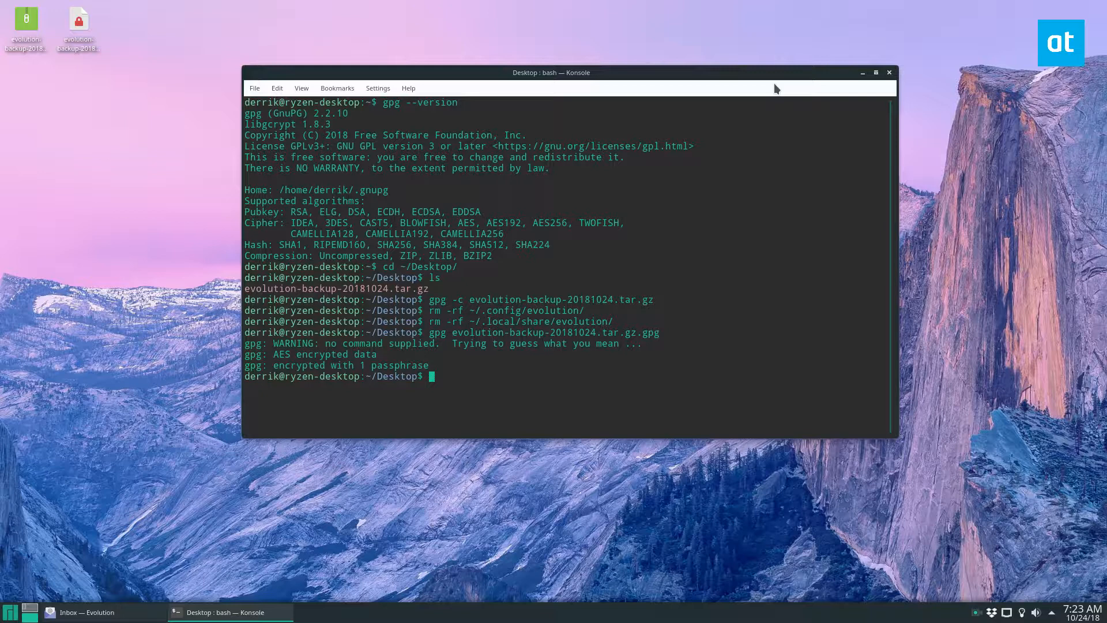
mouse_move(480, 373)
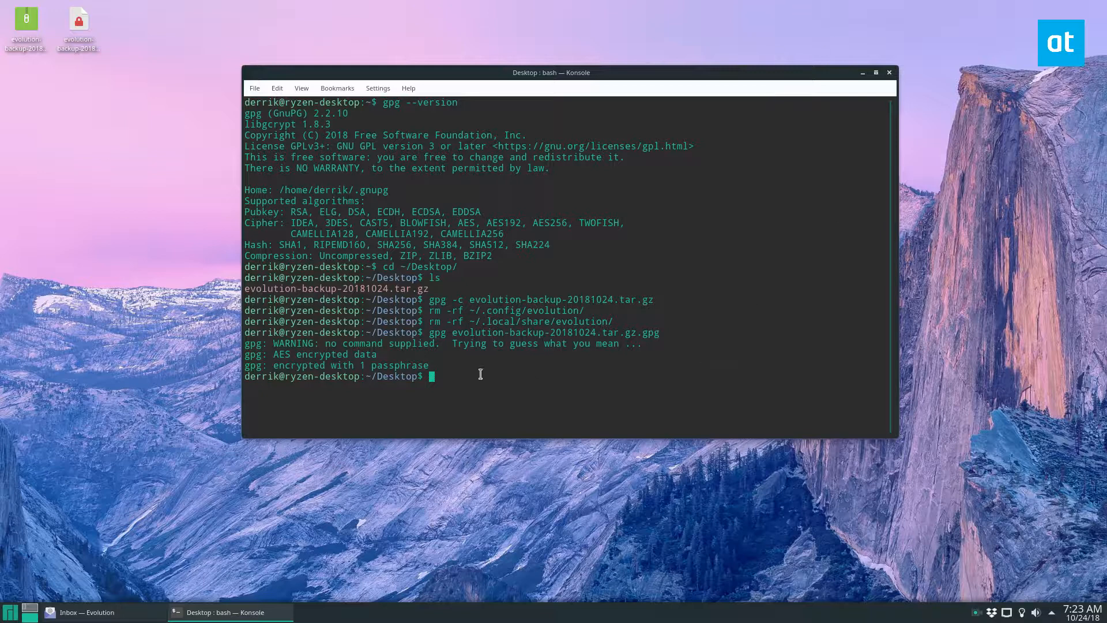
Step: Clear the terminal and create ~/Desktop/evolution-mail-backup with mkdir -p
text(cd)
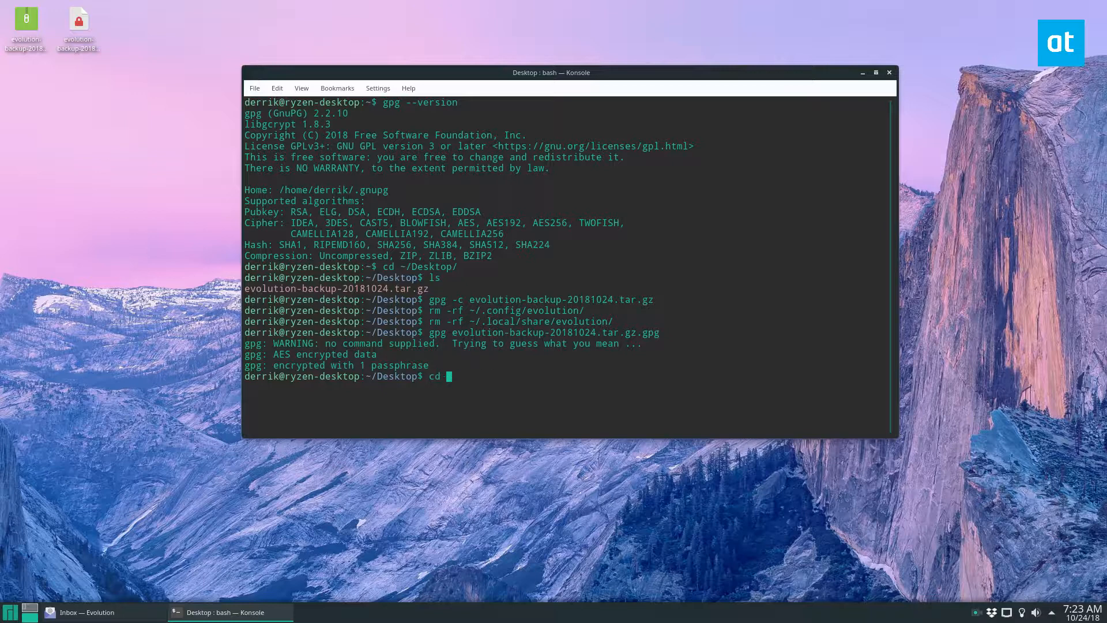
text(lear)
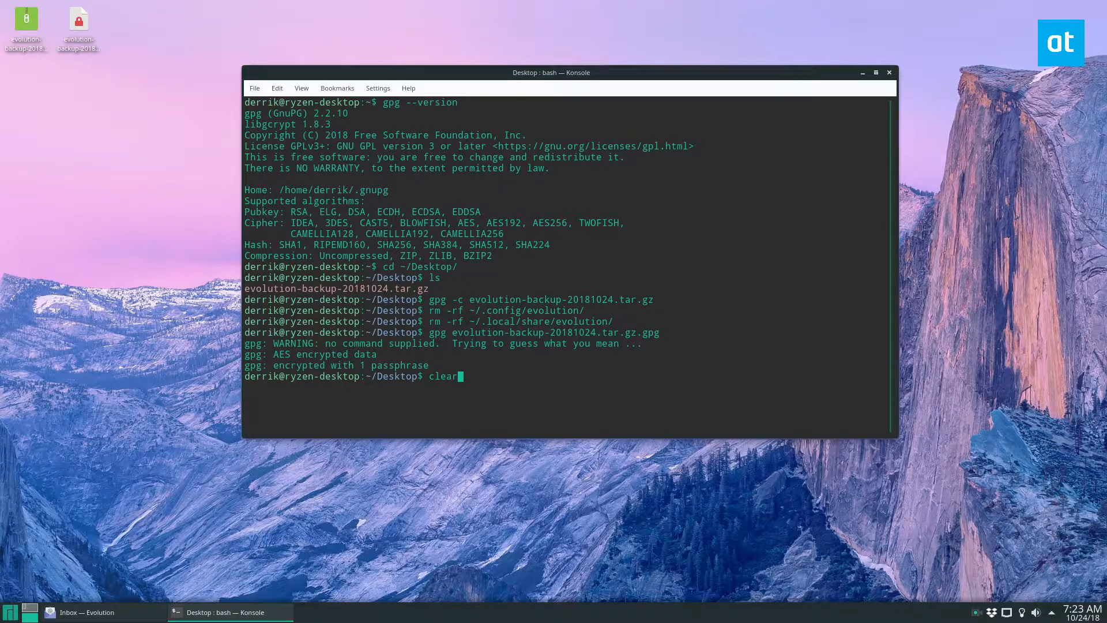
key(Return)
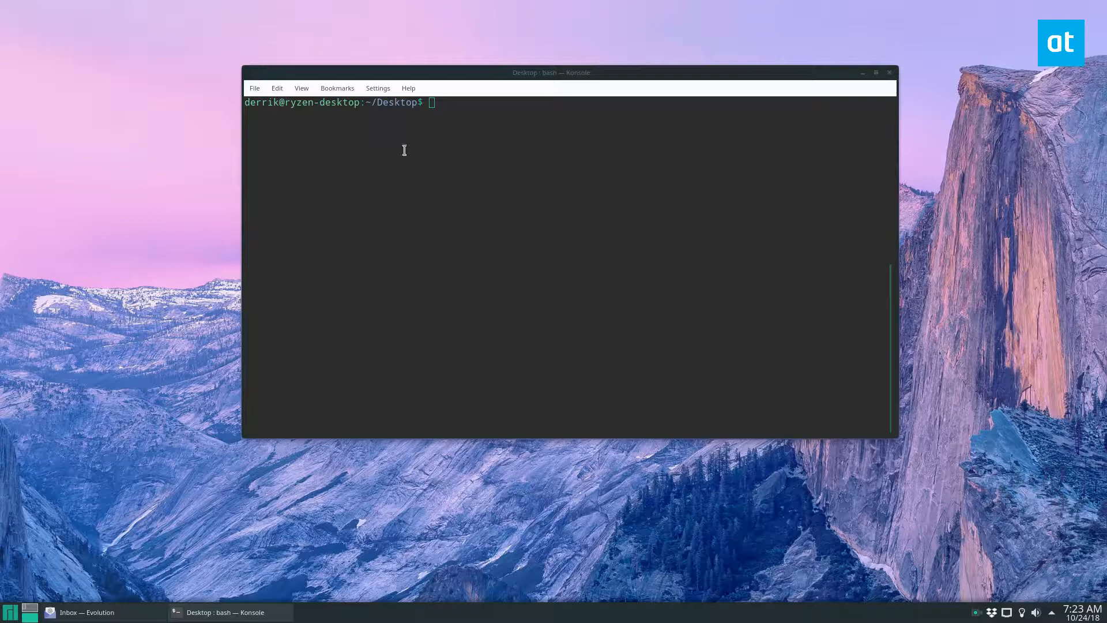
text(mkdir -p ~/Desktop/evolution-mail-backup)
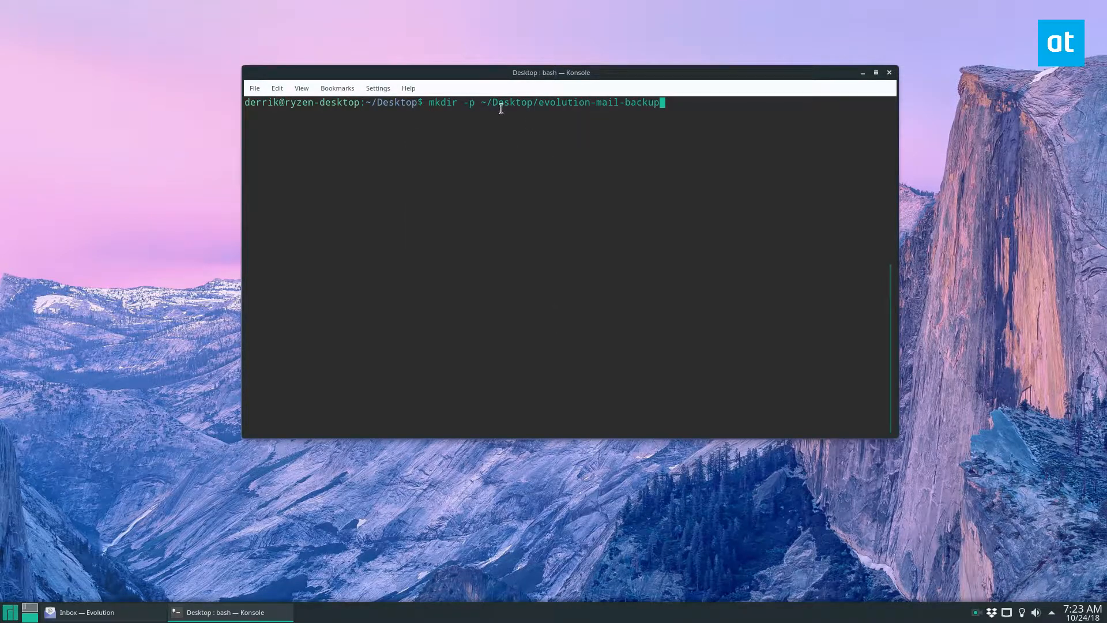
key(Return)
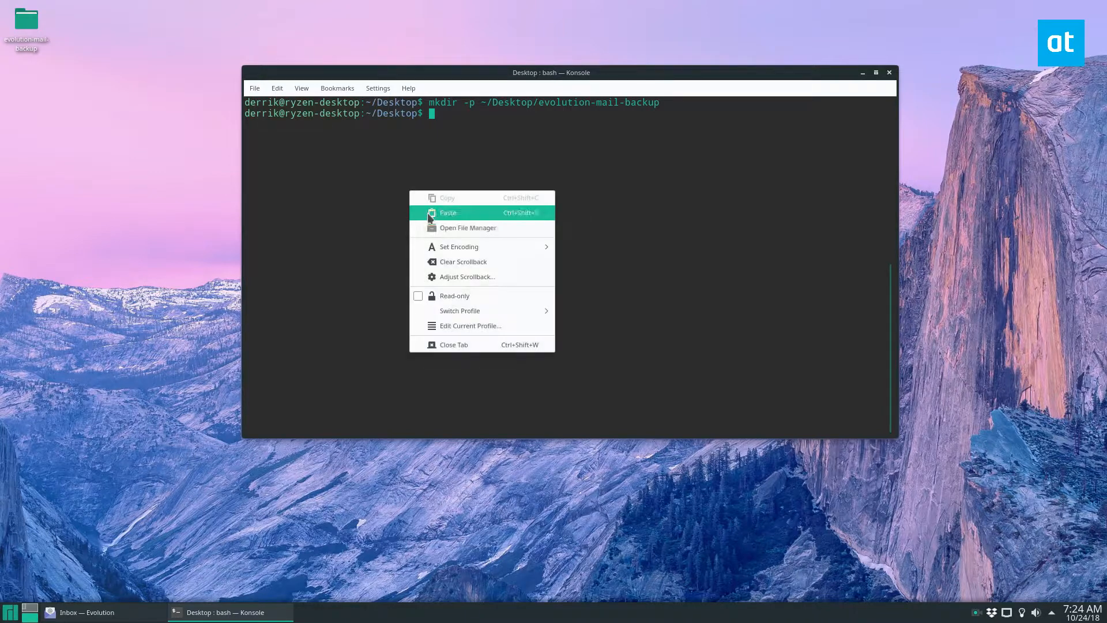
Step: Create the config and local subfolders inside evolution-mail-backup
click(449, 212)
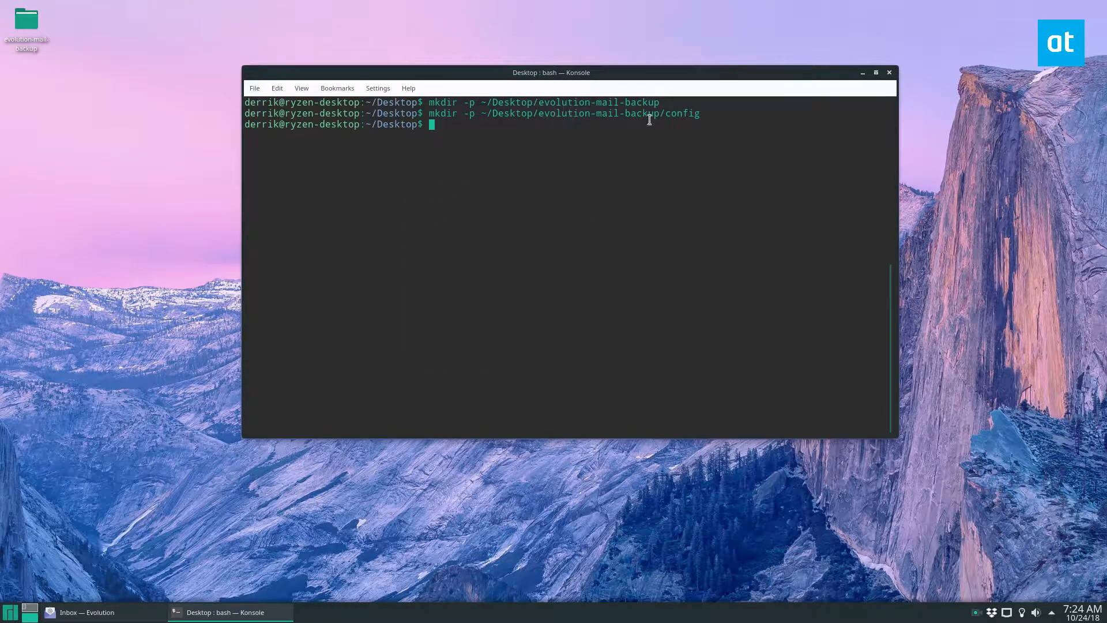
double_click(682, 113)
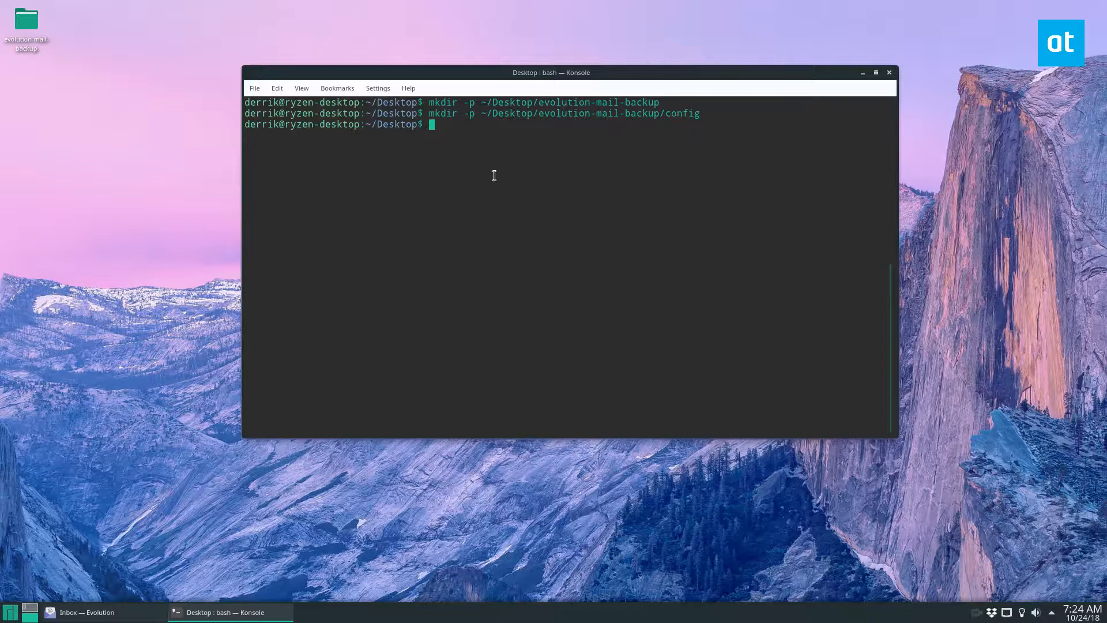
text(mkdir -p ~/Desktop/evolution-mail-backup/local)
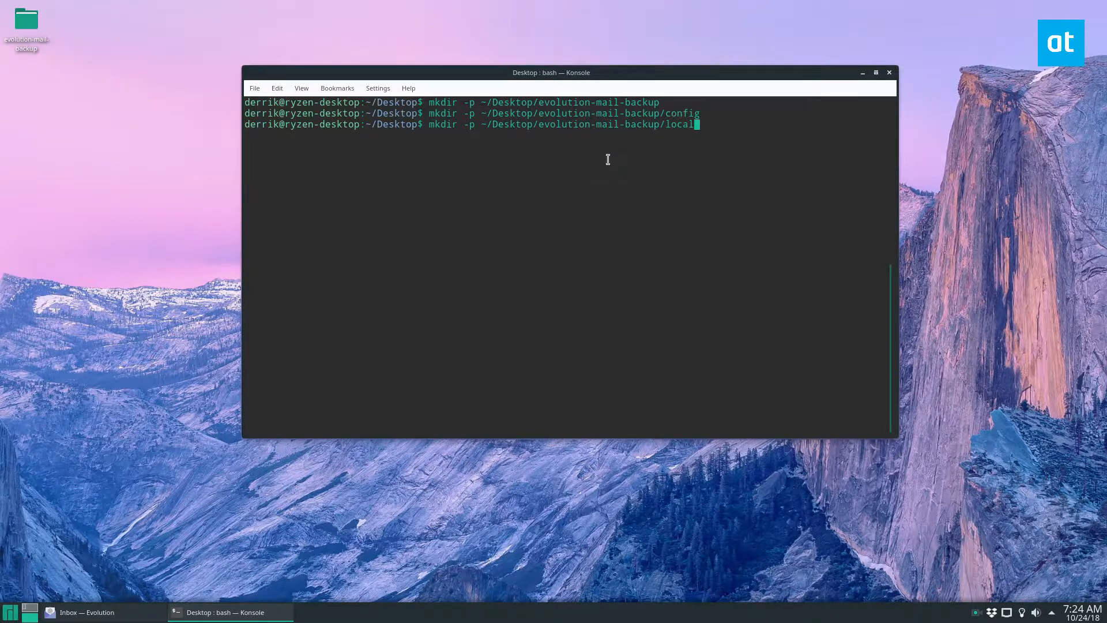
key(Return)
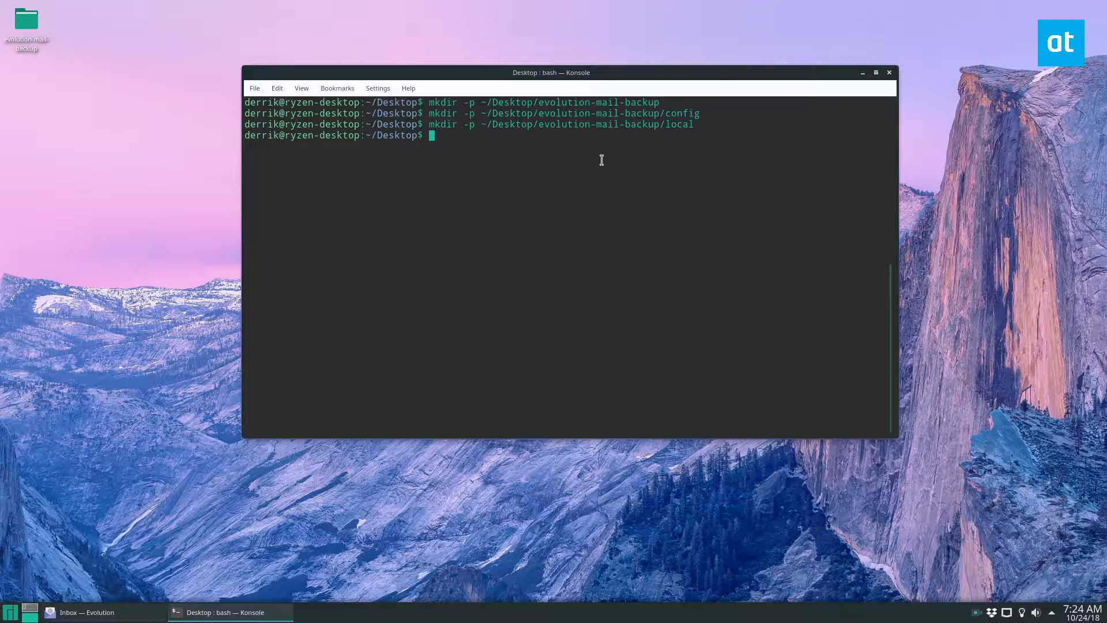
mouse_move(473, 219)
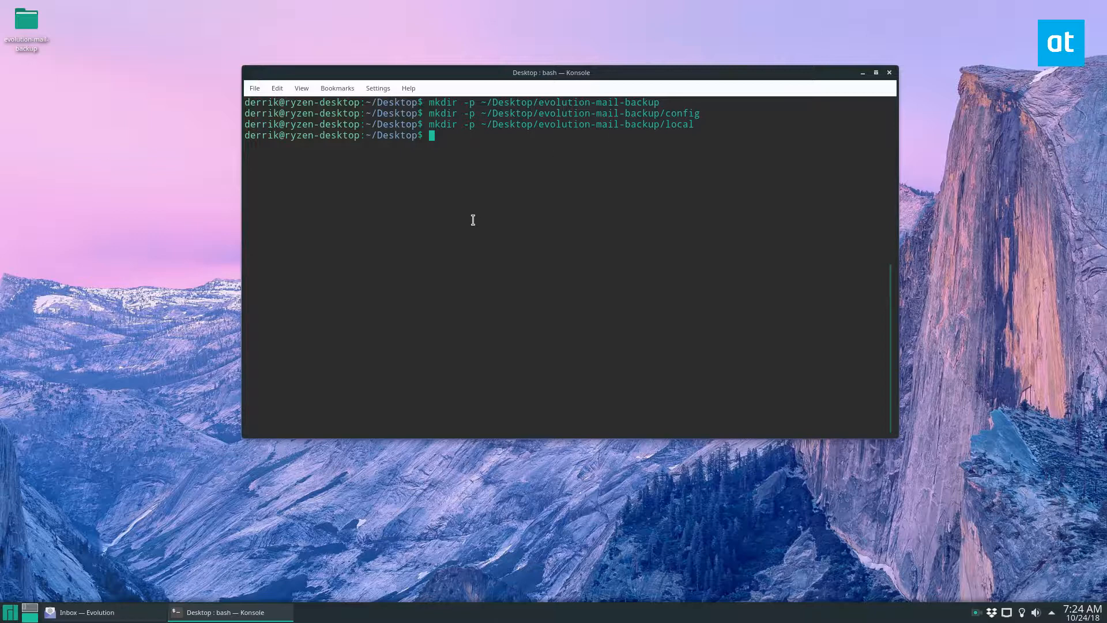
mouse_move(491, 180)
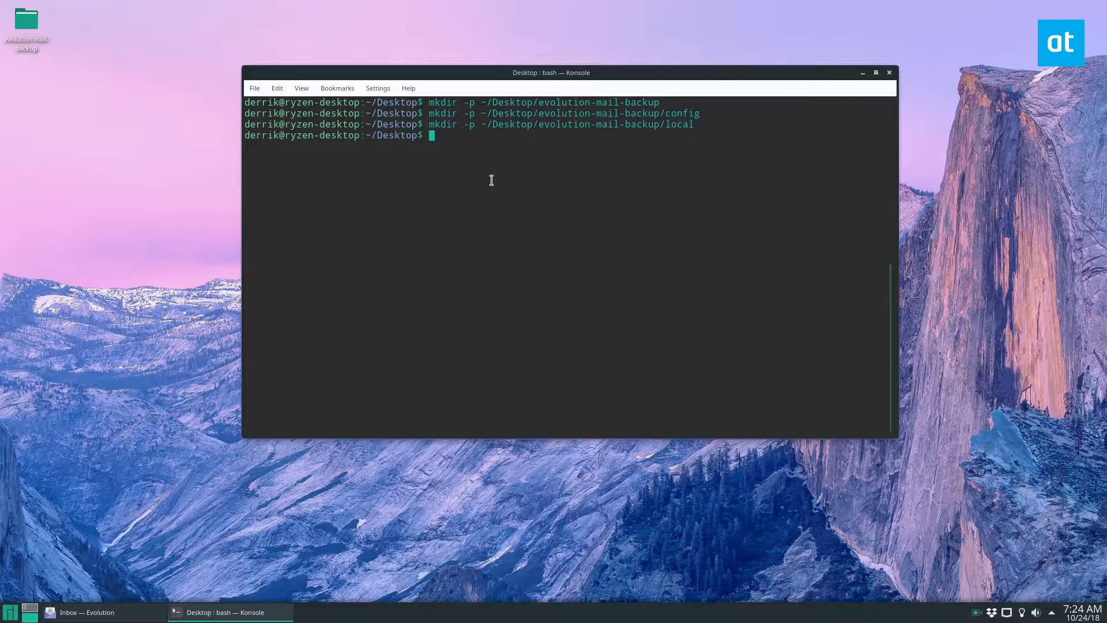
mouse_move(329, 168)
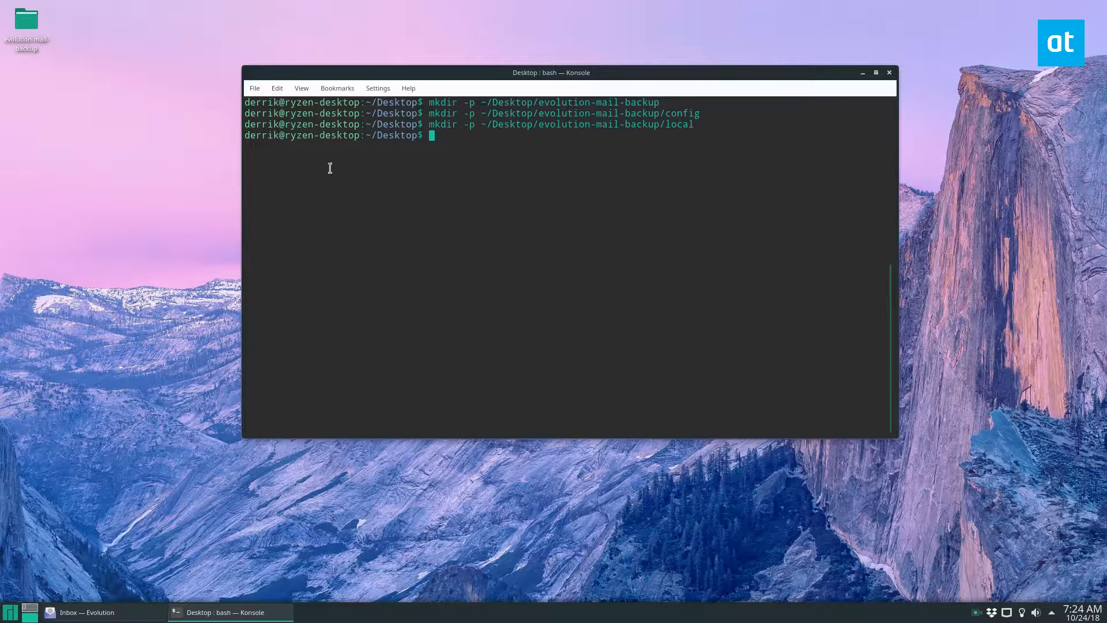
mouse_move(203, 319)
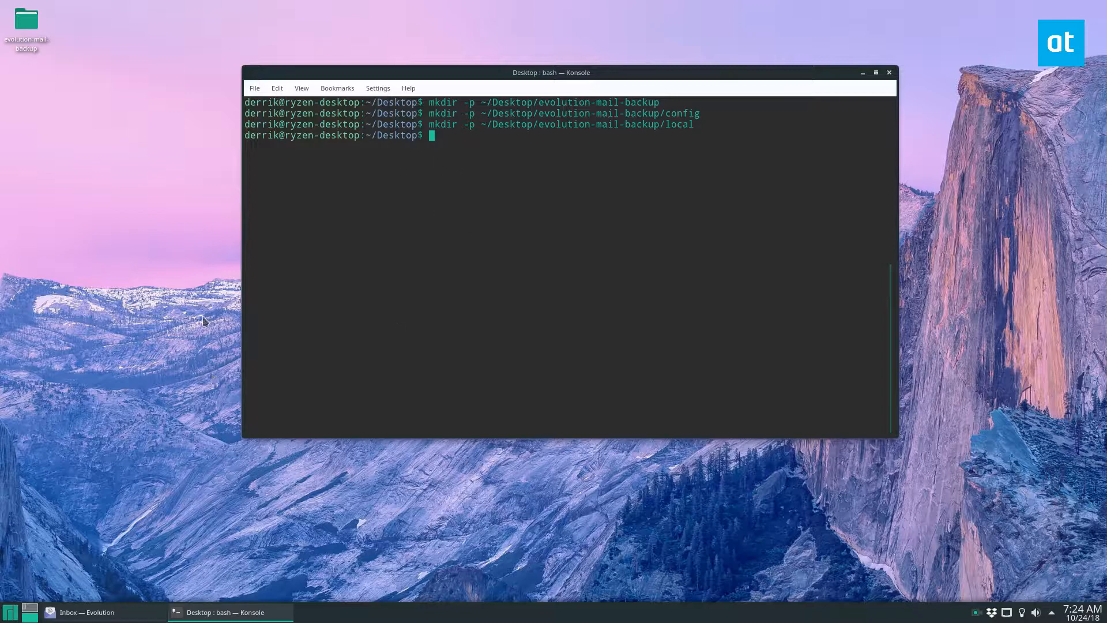
Step: Copy ~/.config/evolution into the backup's config subfolder with cp -r
text(cp -r ~/.config/evolution/ ~/Desktop/evolution-mail-backup/config/)
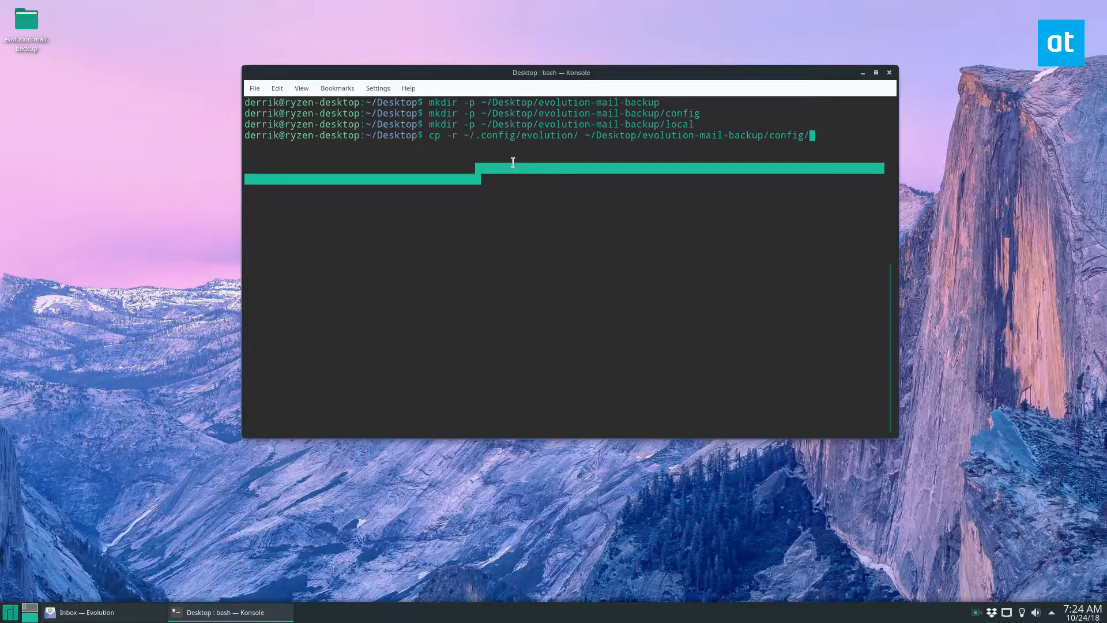
key(Return)
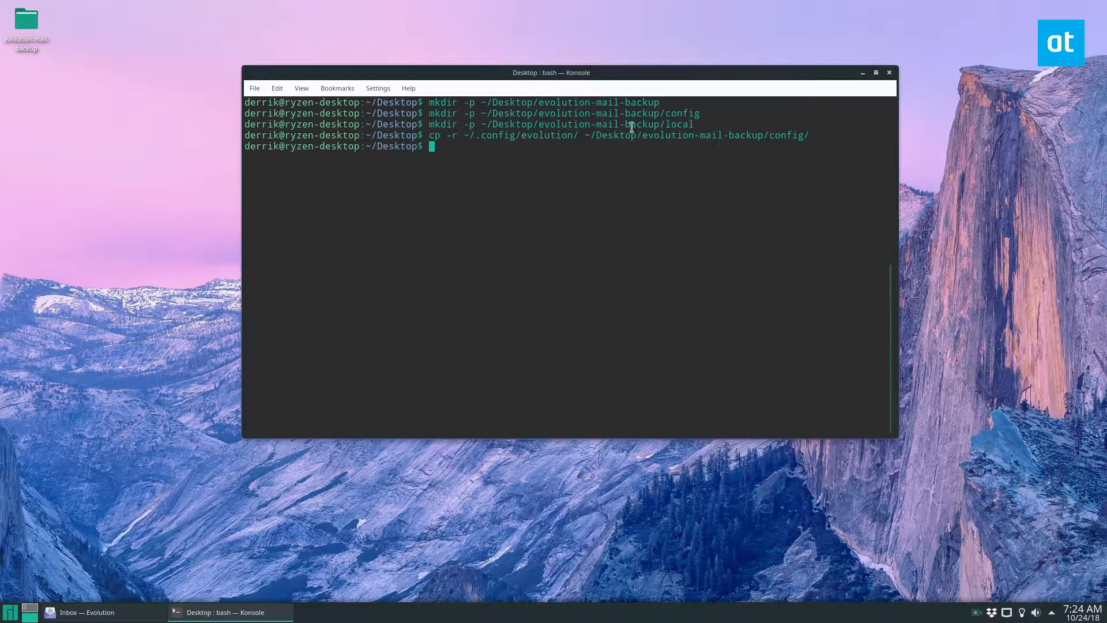
double_click(27, 21)
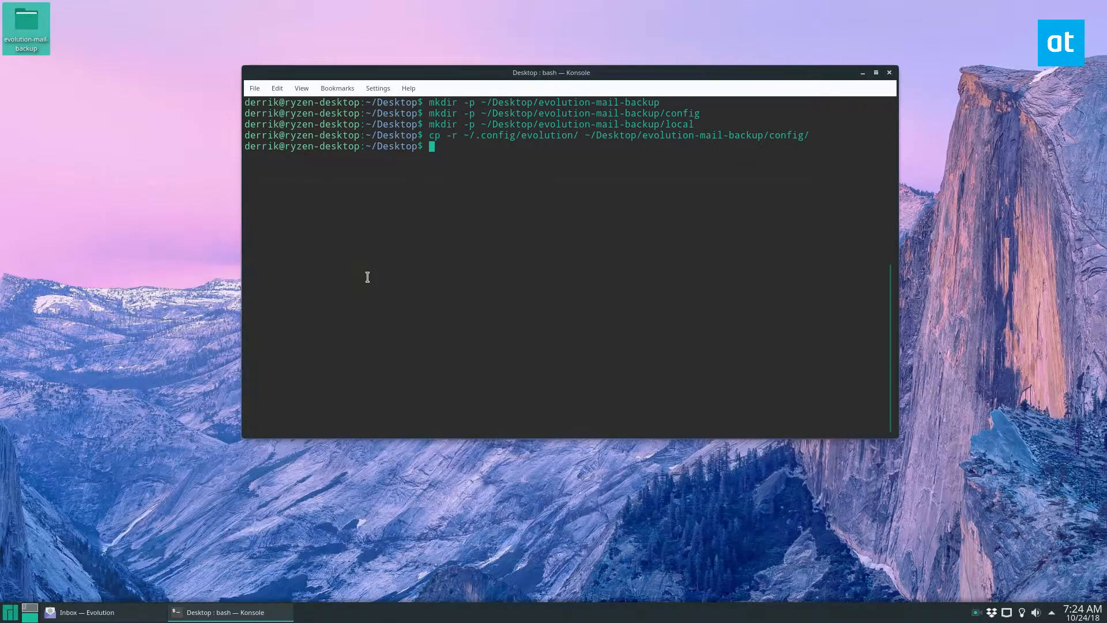
Step: Copy ~/.local/share/evolution into the backup's local subfolder and confirm the folder is present
text(cp -r ~/.local/share/evolution/ ~/Desktop/evolution-mail-backup/local/)
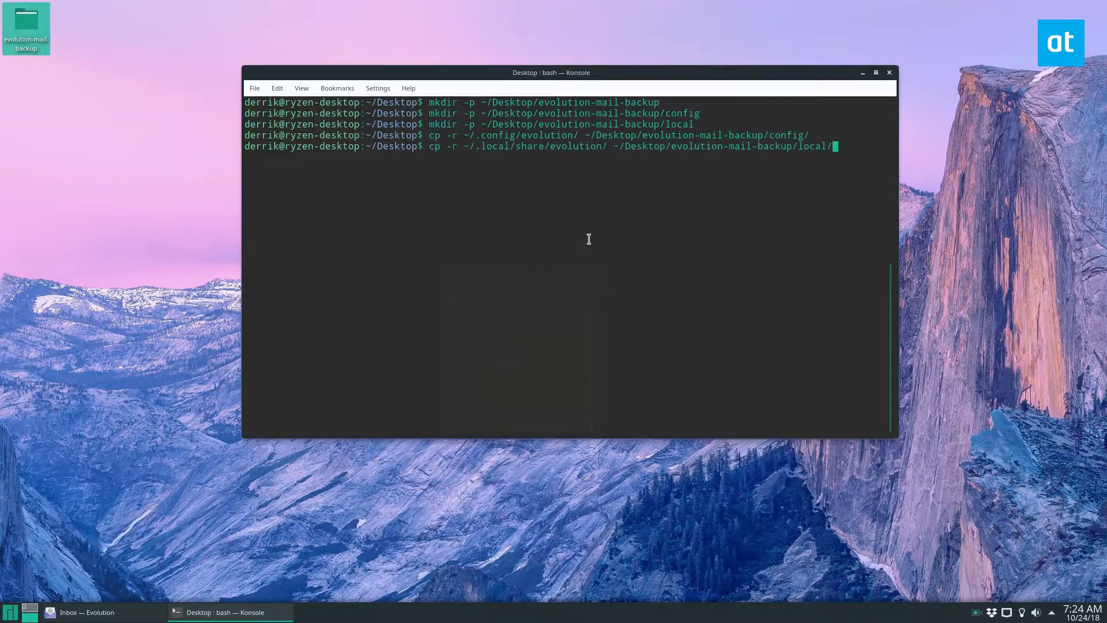
key(Return)
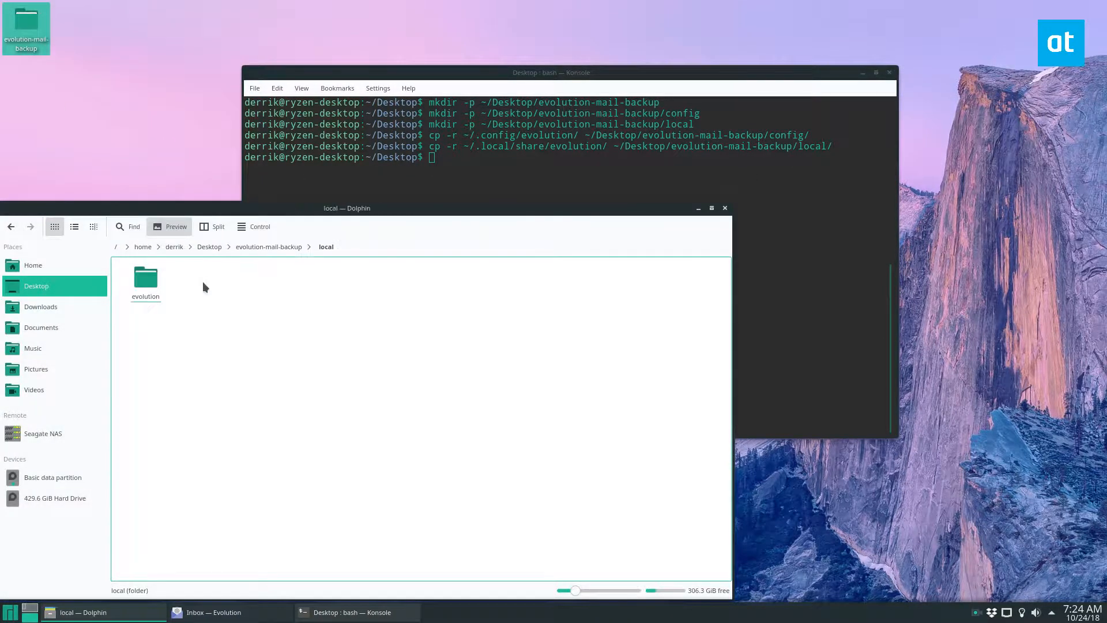
click(725, 207)
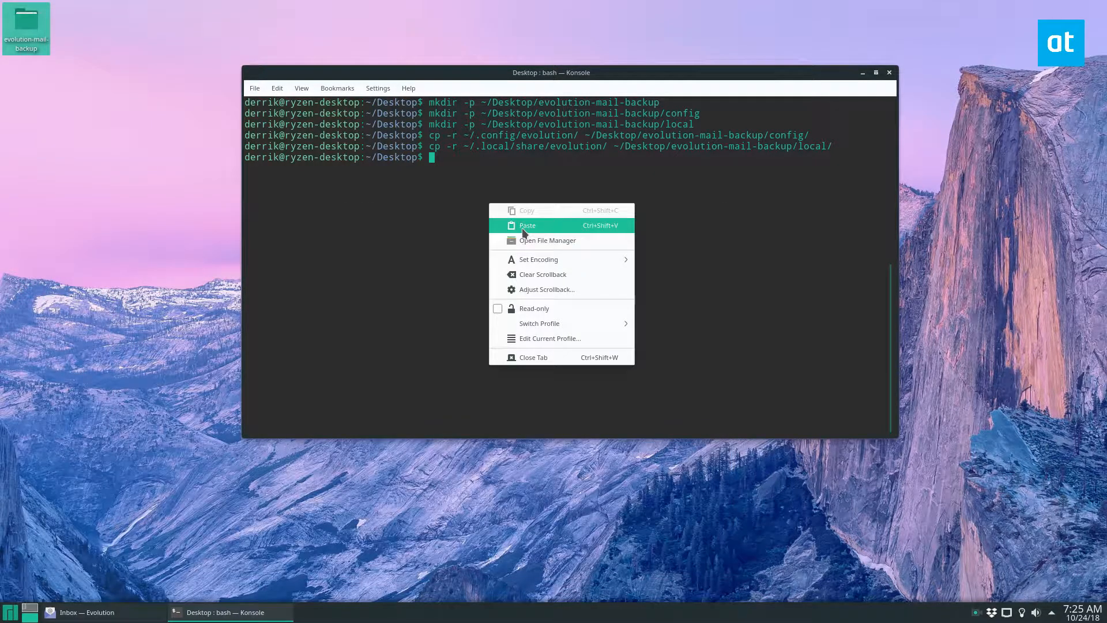
Step: Run tar -czvf to pack evolution-mail-backup into evolution-mail-backup.tar.gz on the Desktop
click(528, 225)
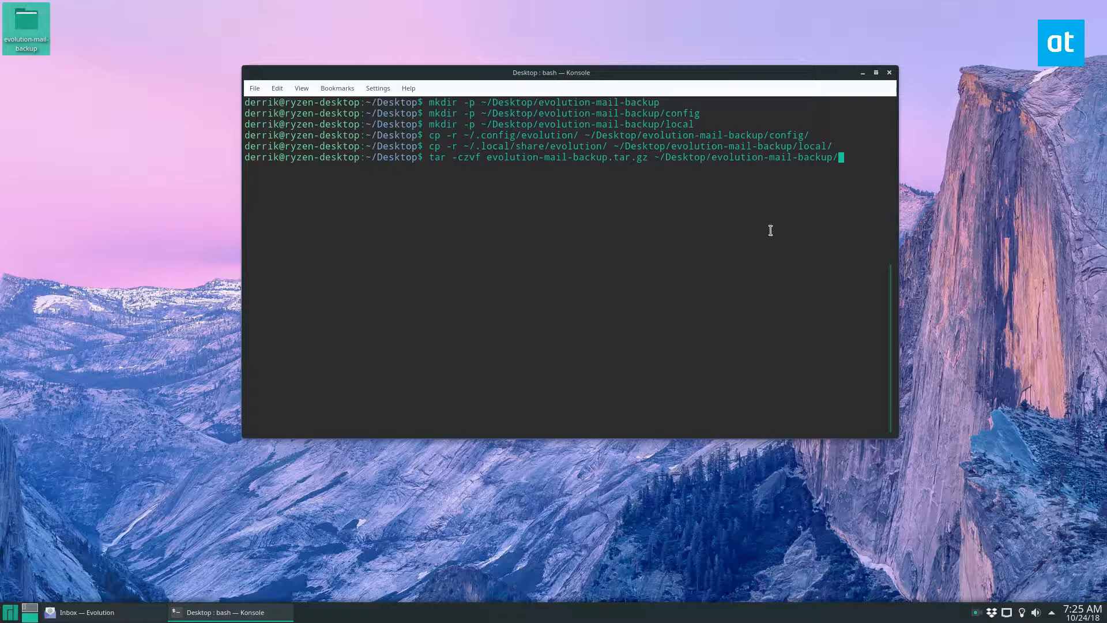
key(Return)
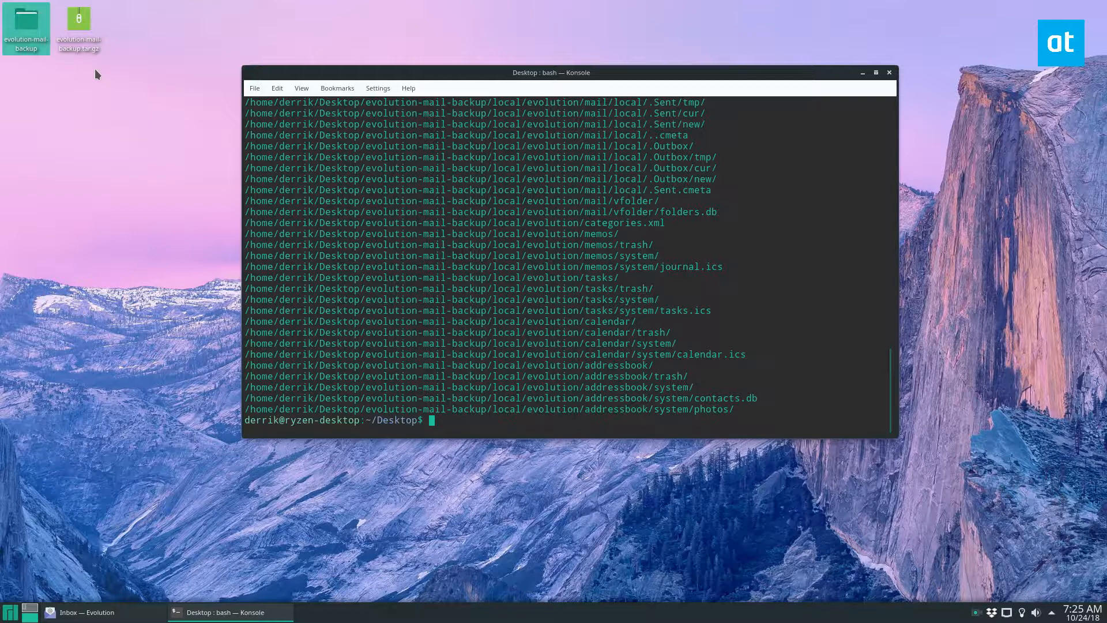
mouse_move(89, 201)
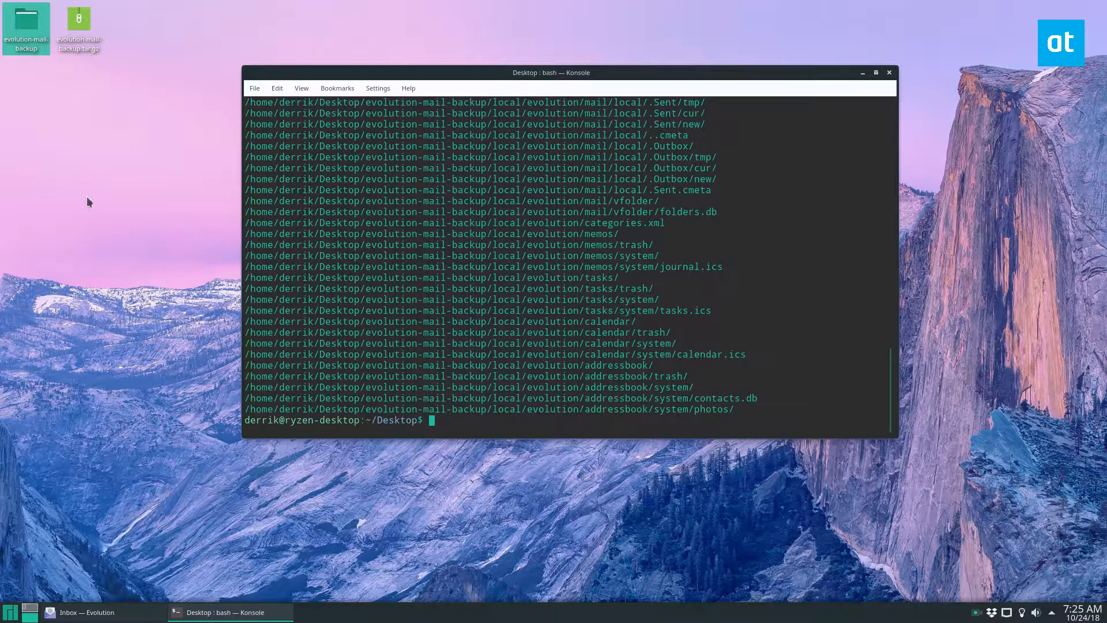
mouse_move(213, 436)
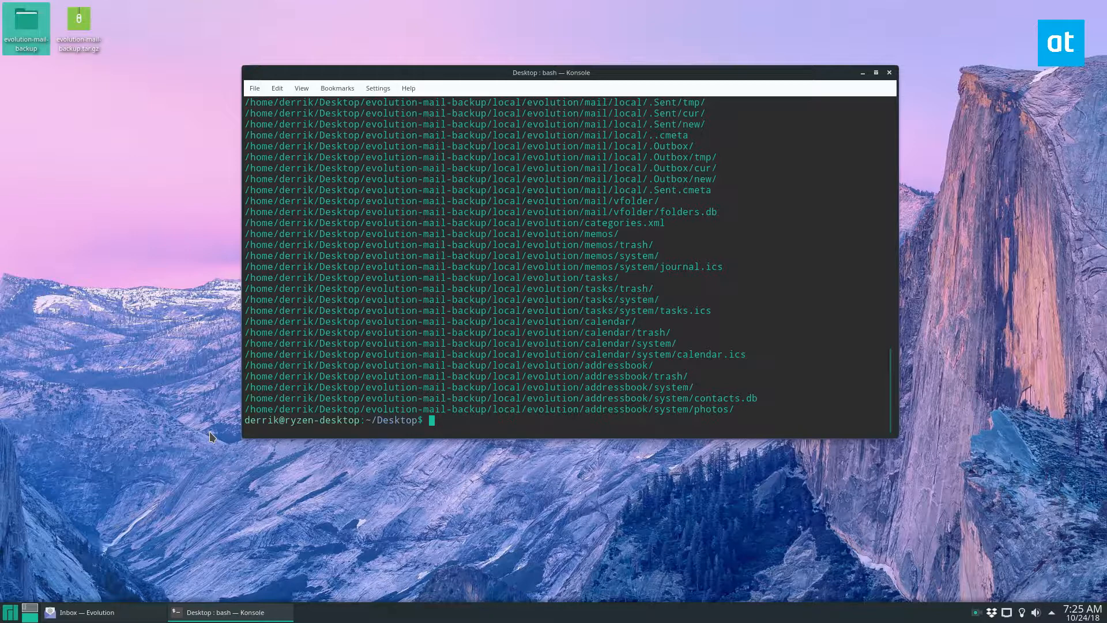
Step: Encrypt evolution-mail-backup.tar.gz with gpg -c, entering and confirming the passphrase twice
text(gpg)
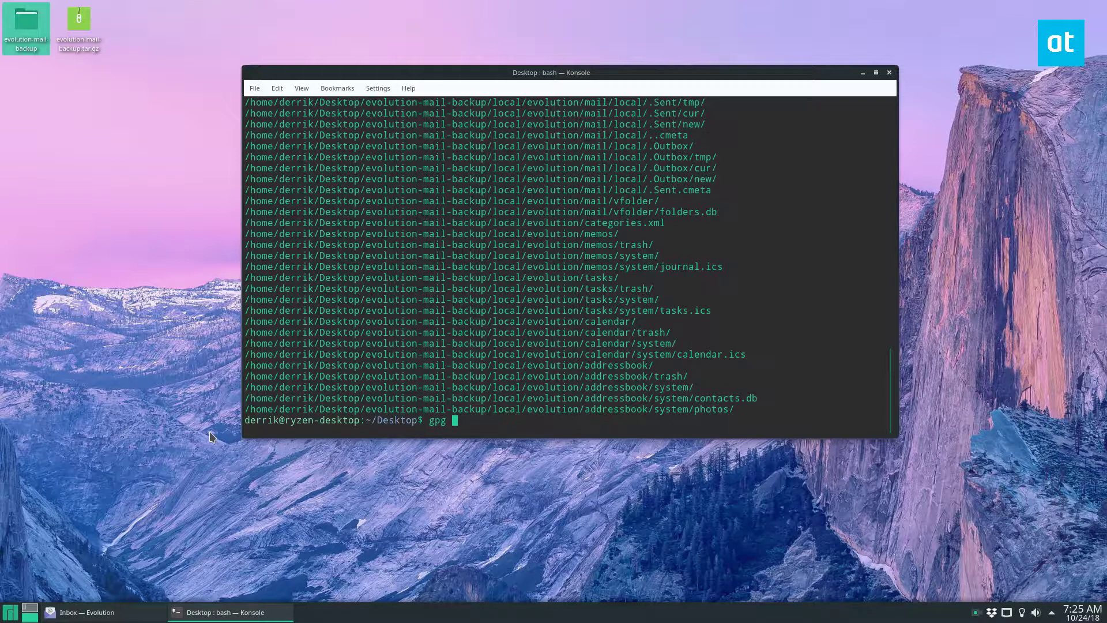
text(-c)
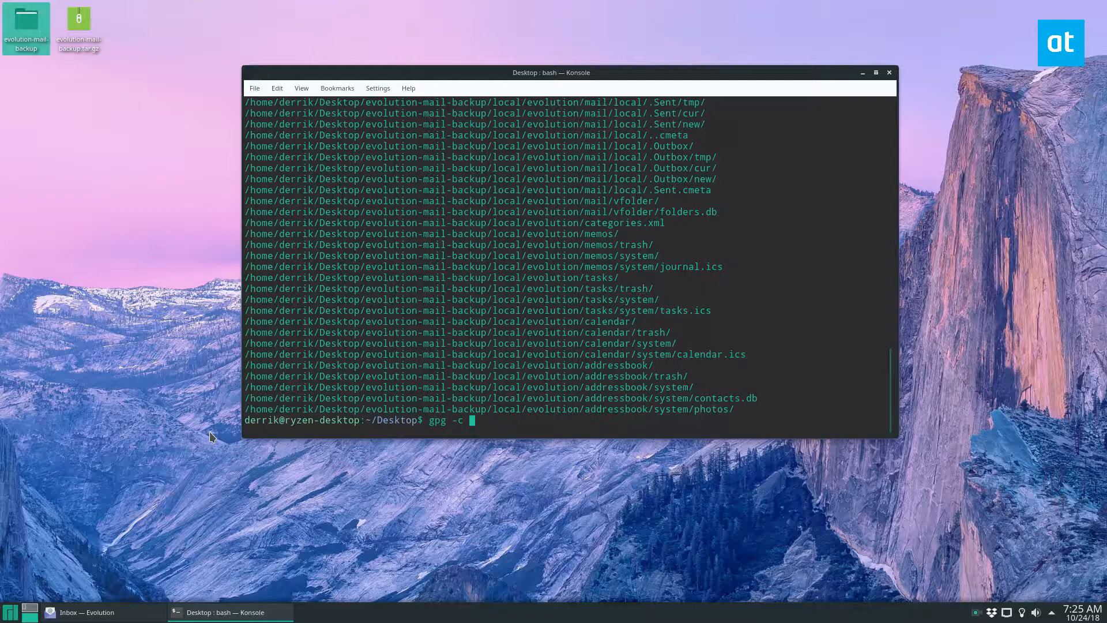
text(evolution-mail-backup.)
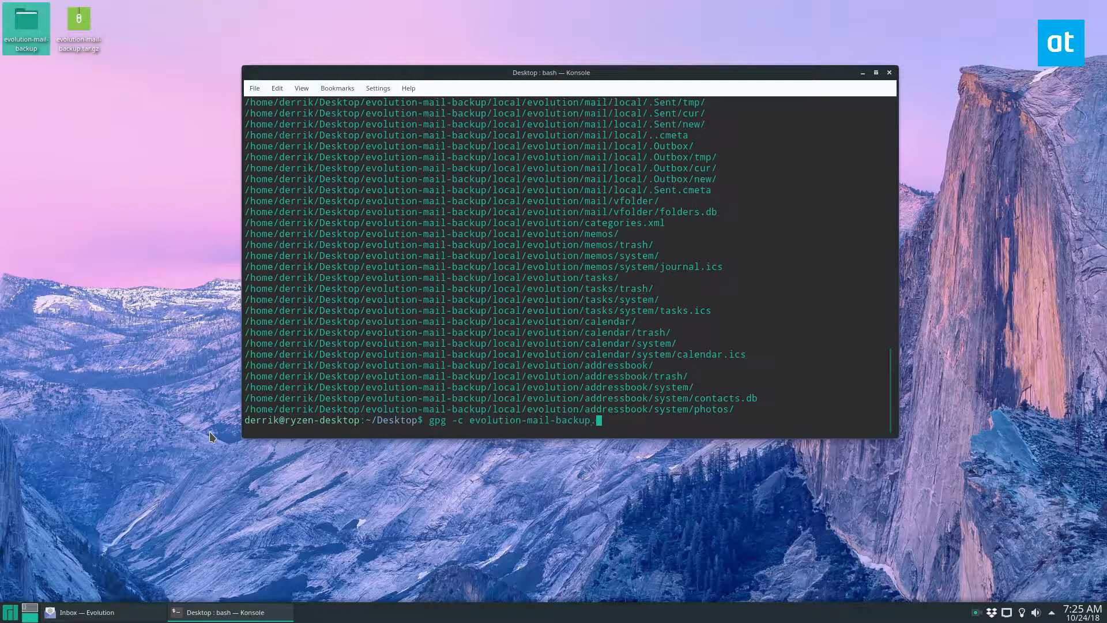
key(Return)
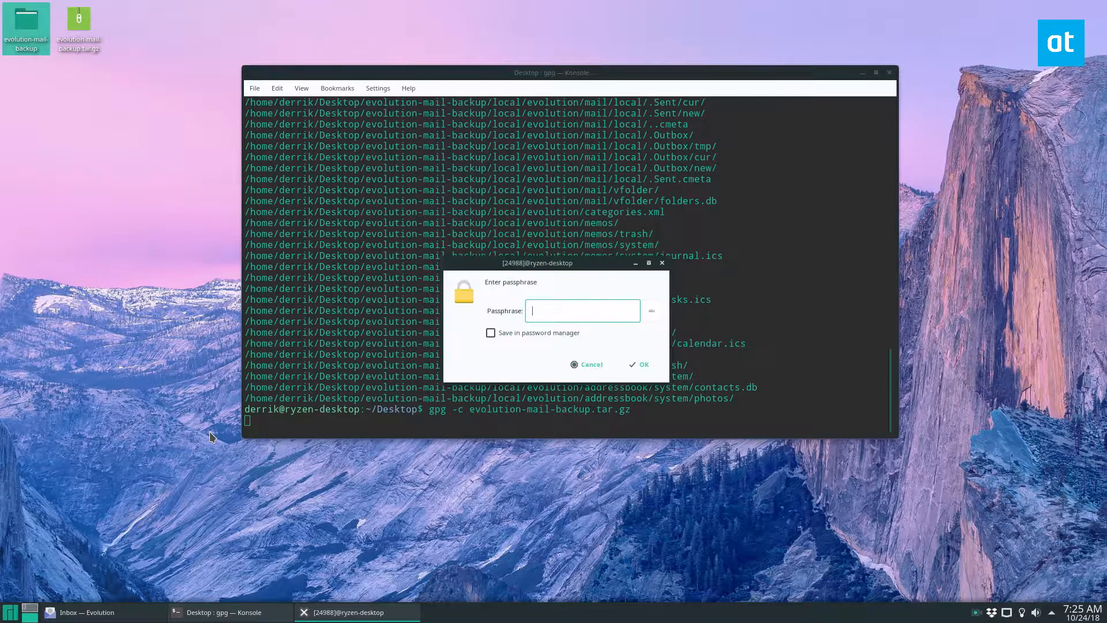
click(638, 364)
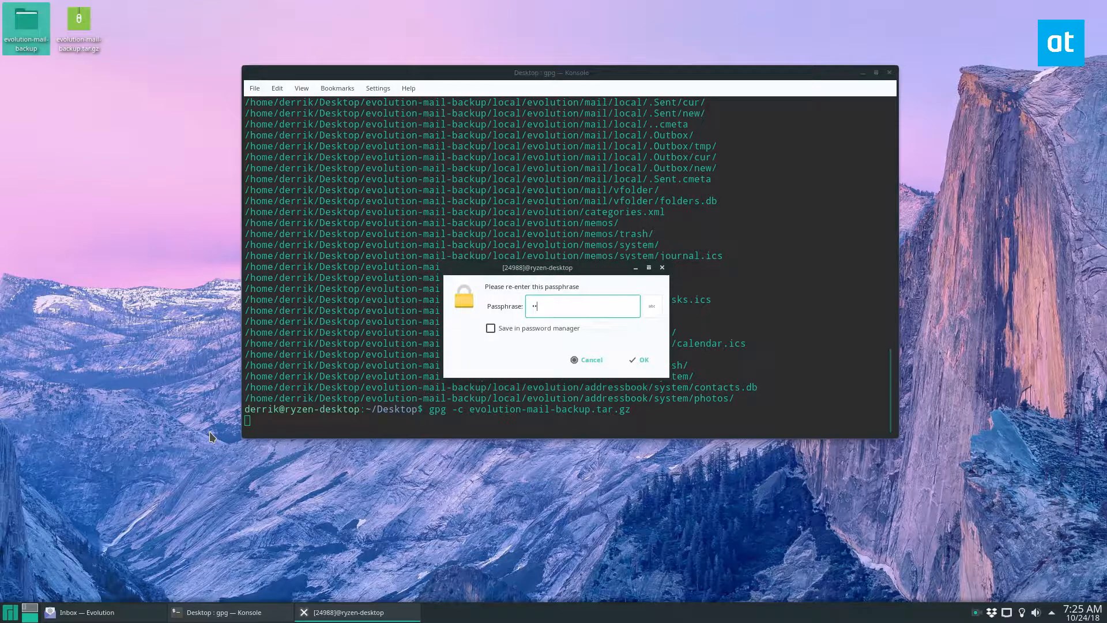
click(641, 360)
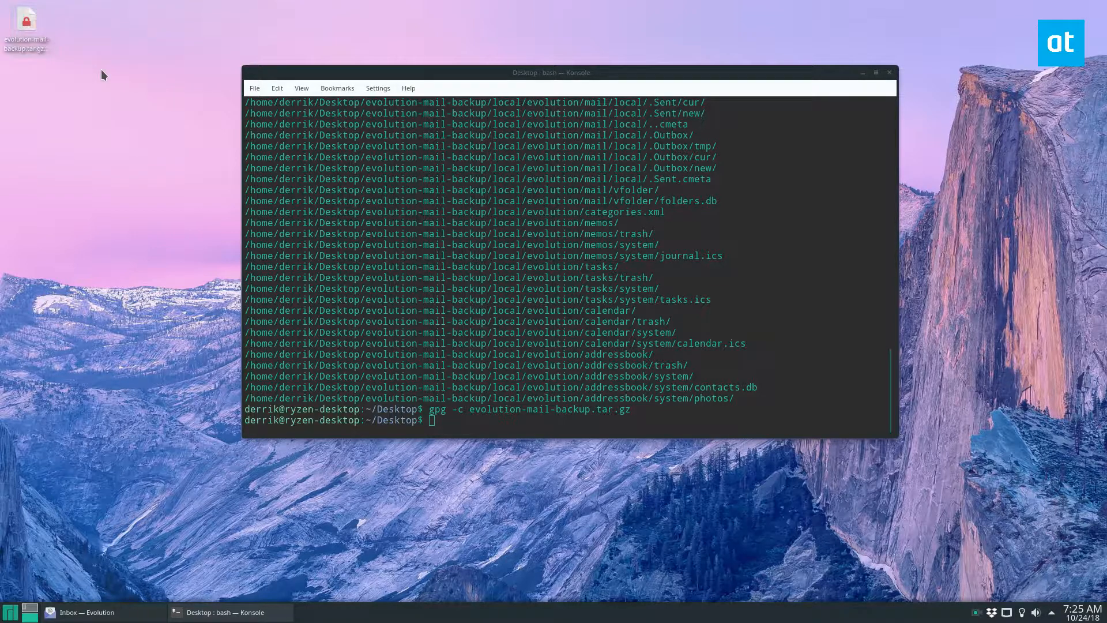
drag(551, 71, 406, 73)
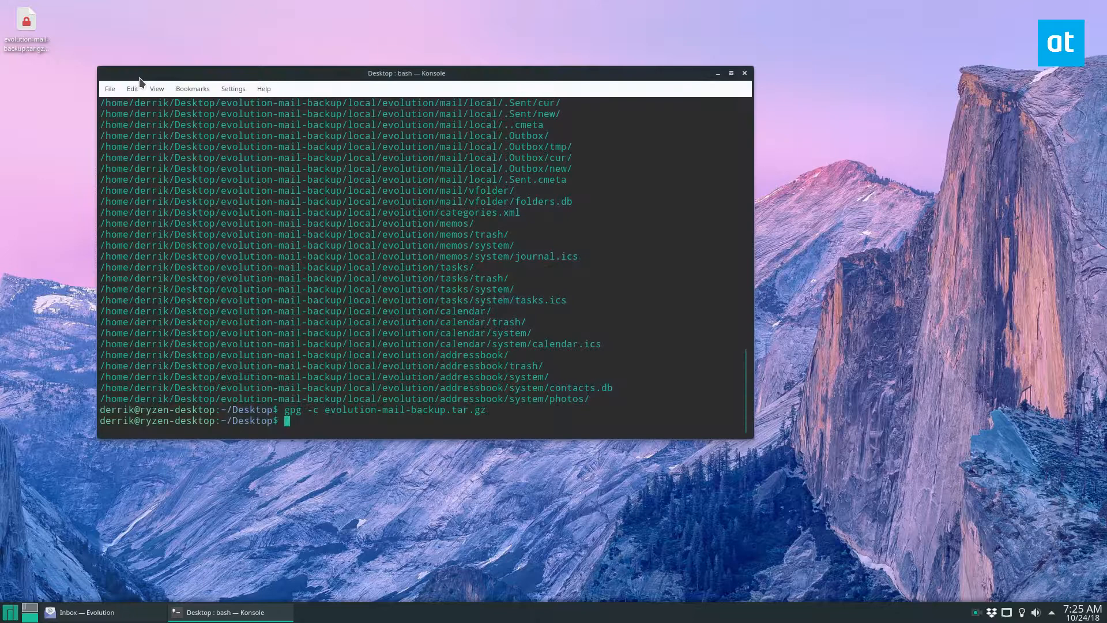